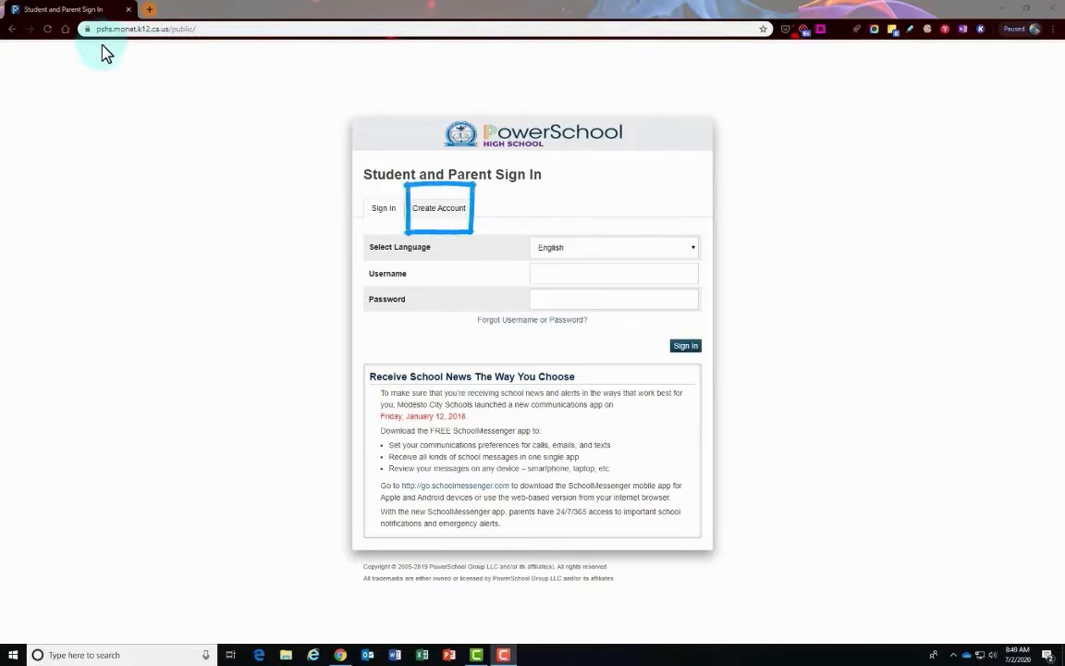
mouse_move(291, 169)
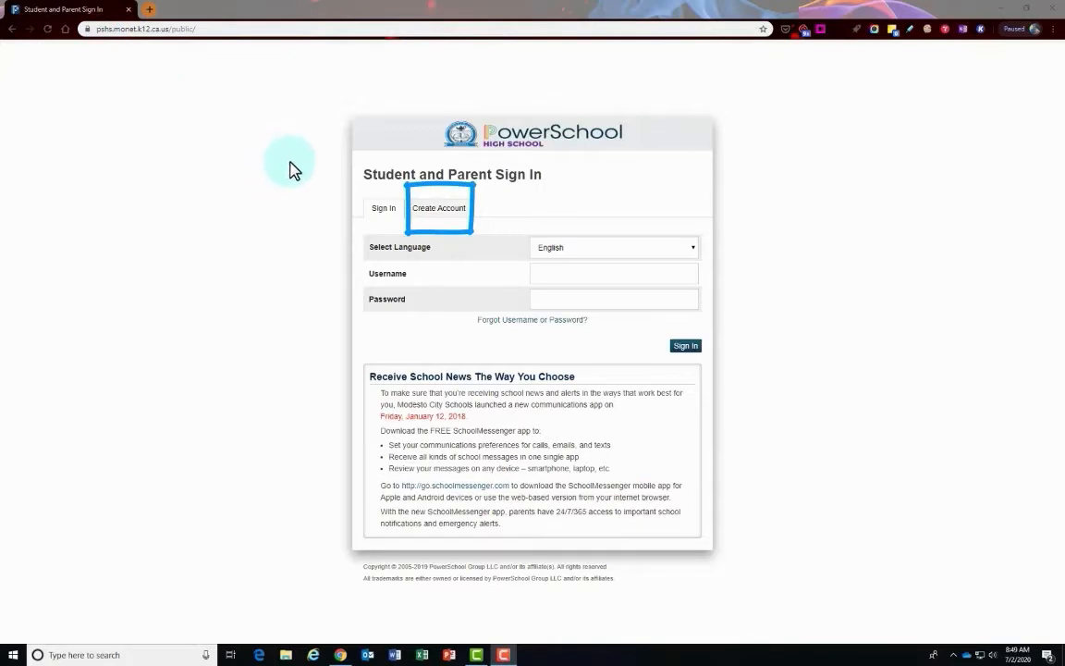
mouse_move(457, 219)
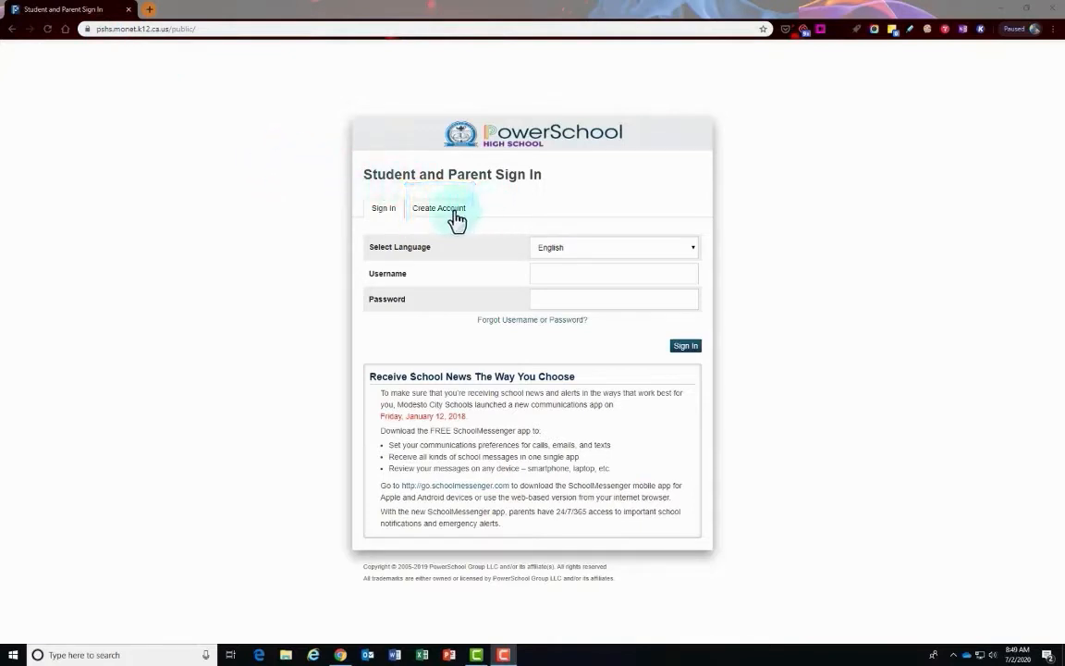
- Switch to the Create Account tab on the sign-in page and start a new parent account
click(439, 207)
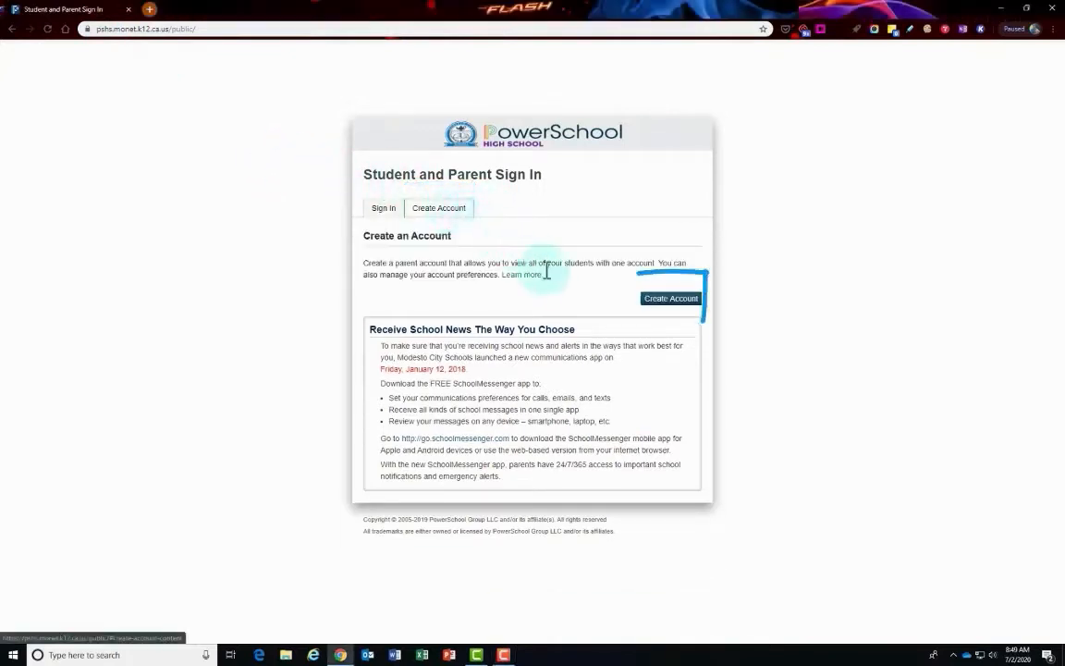
mouse_move(670, 303)
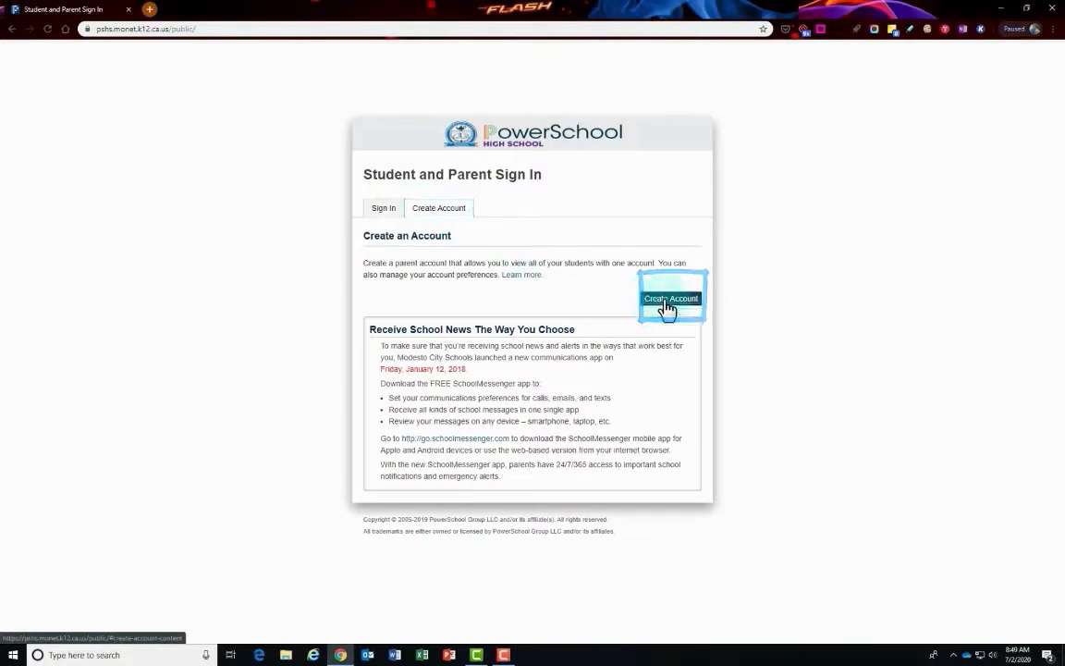
click(670, 298)
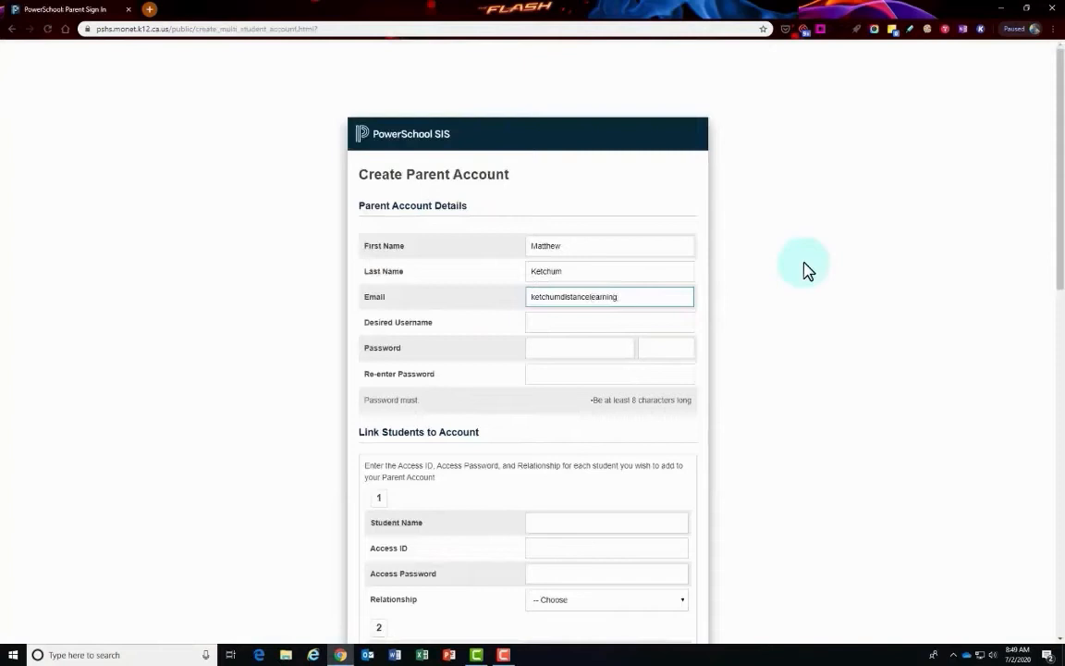
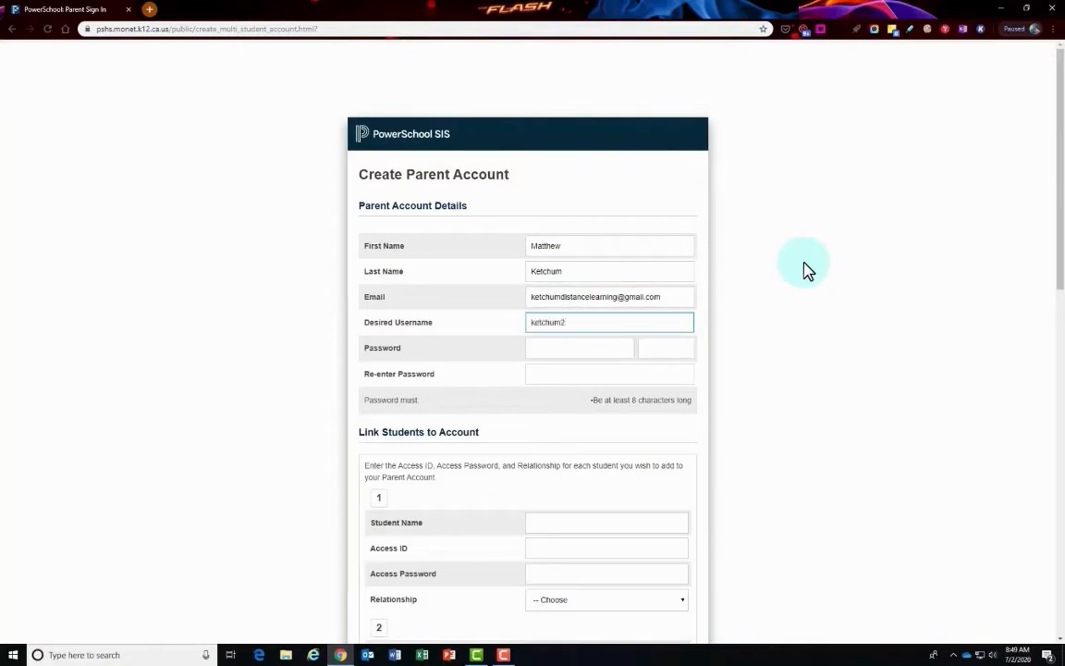
- Enter the account password in both password fields
click(580, 348)
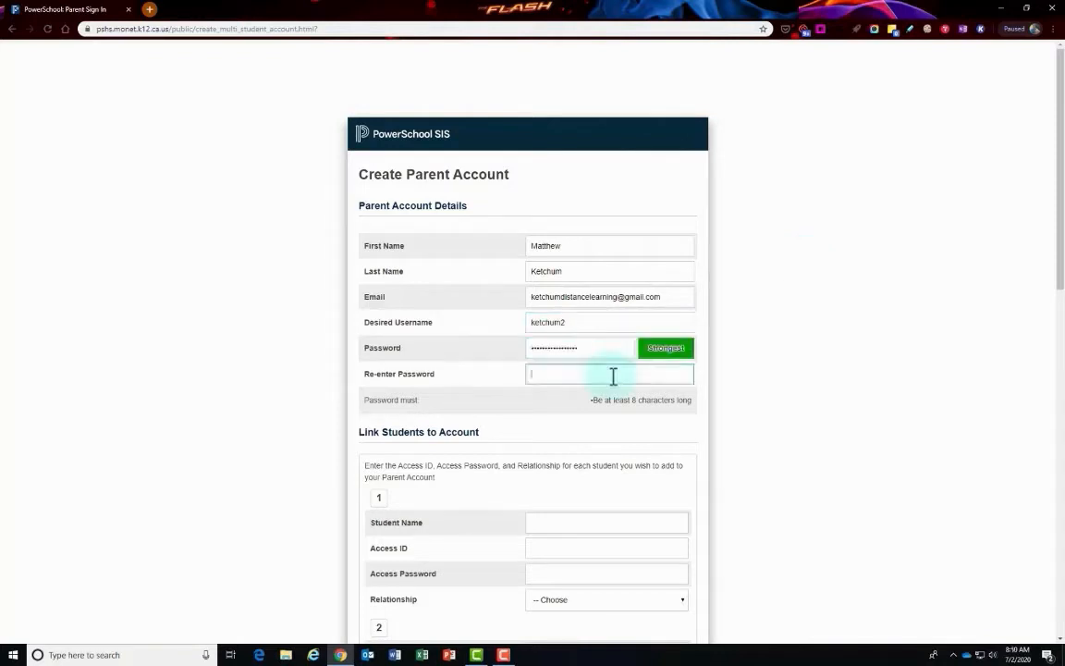
text(•)
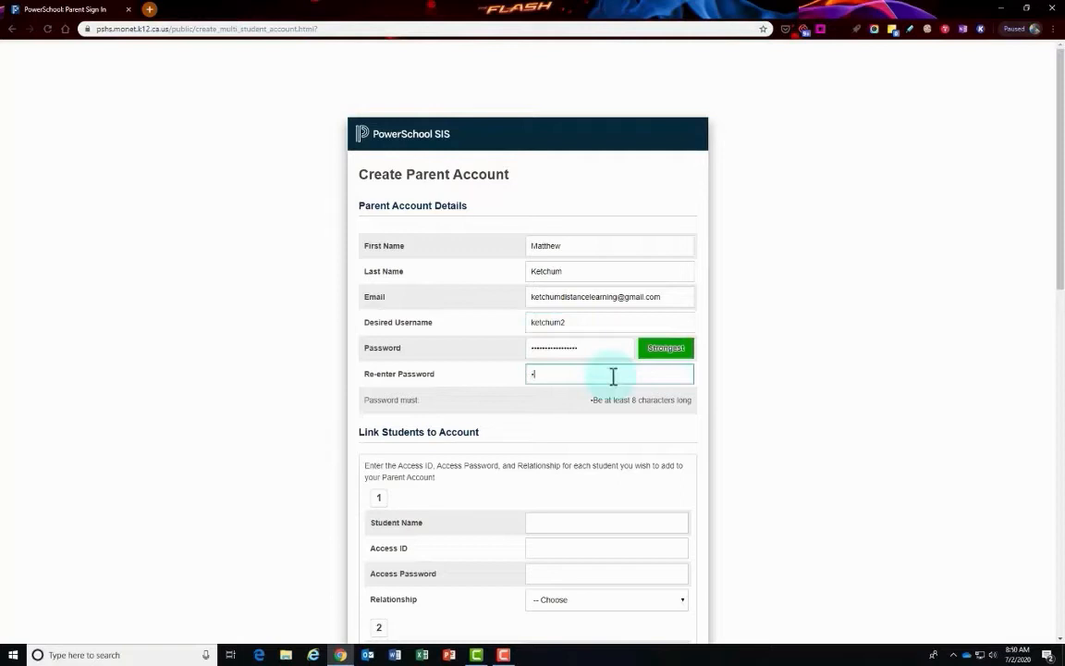
text(••)
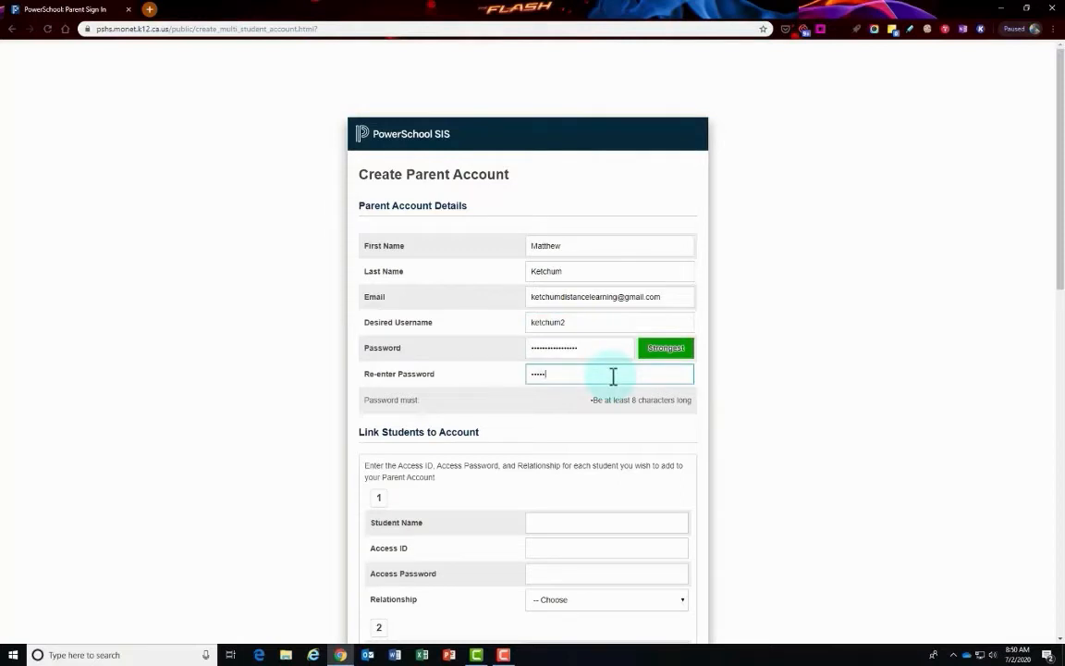
text(••)
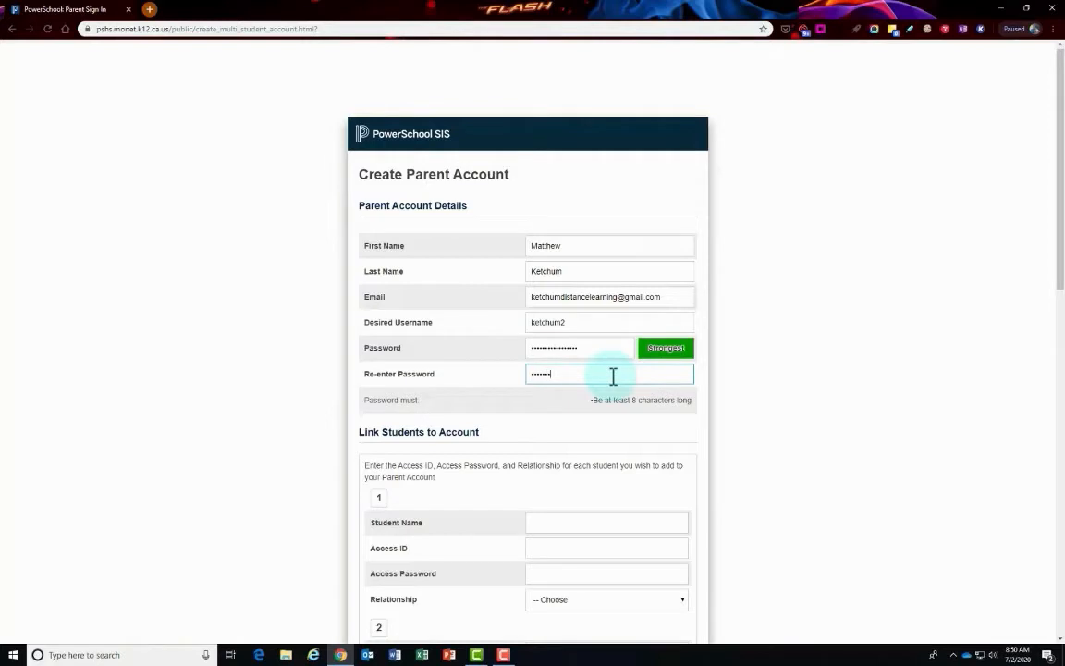
text(••••)
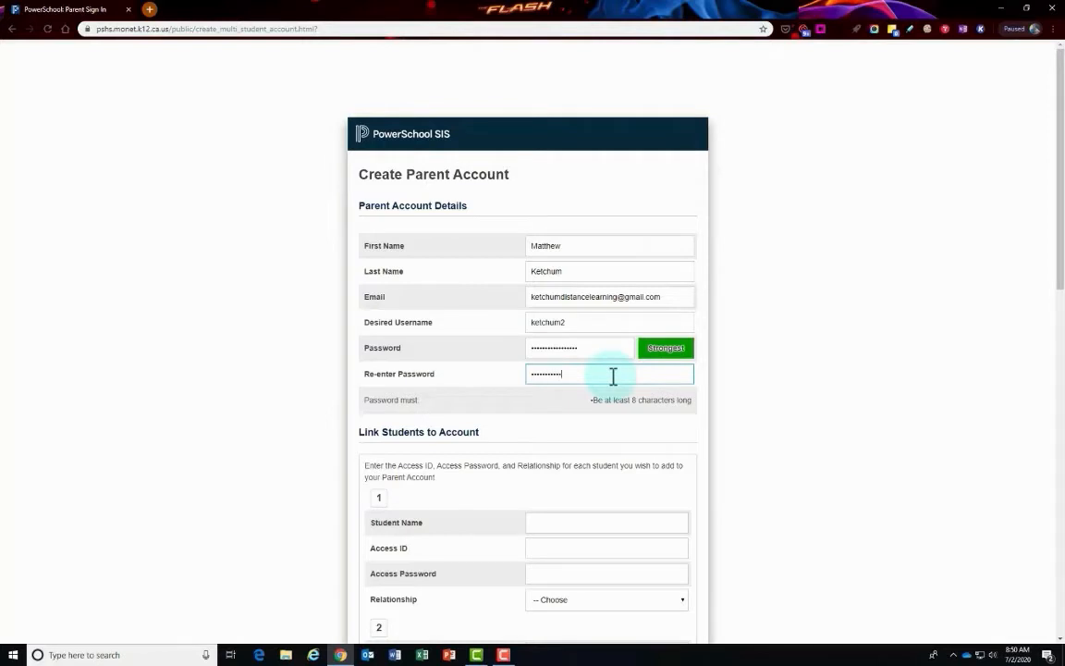
text(•••••)
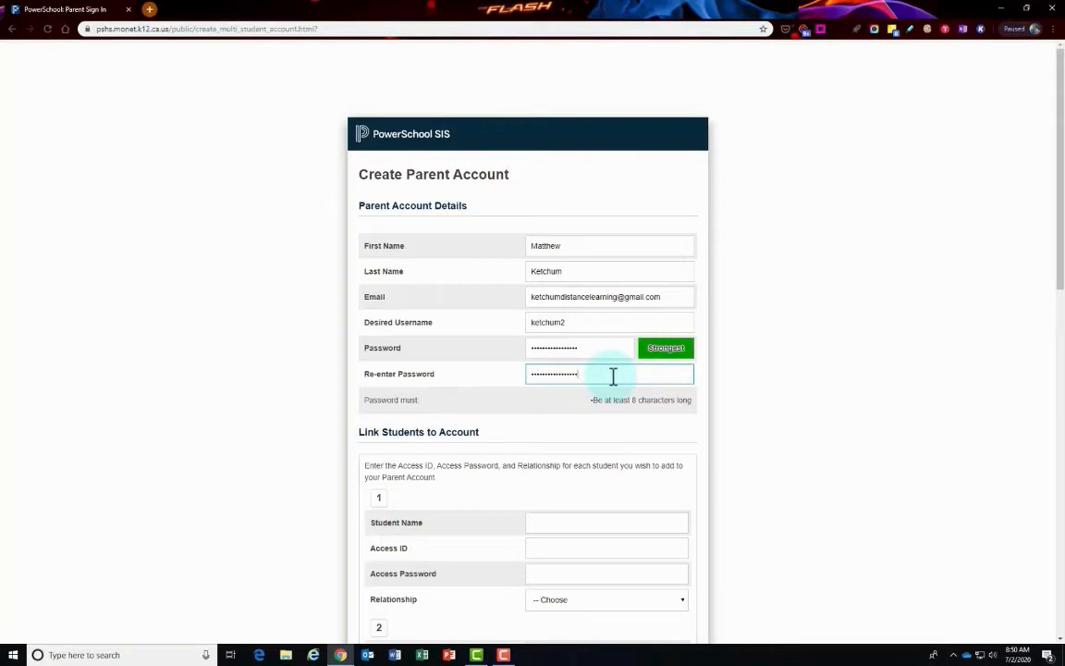
- Enter student 1's name, access ID and access password, with Father as the relationship
scroll(down, 3)
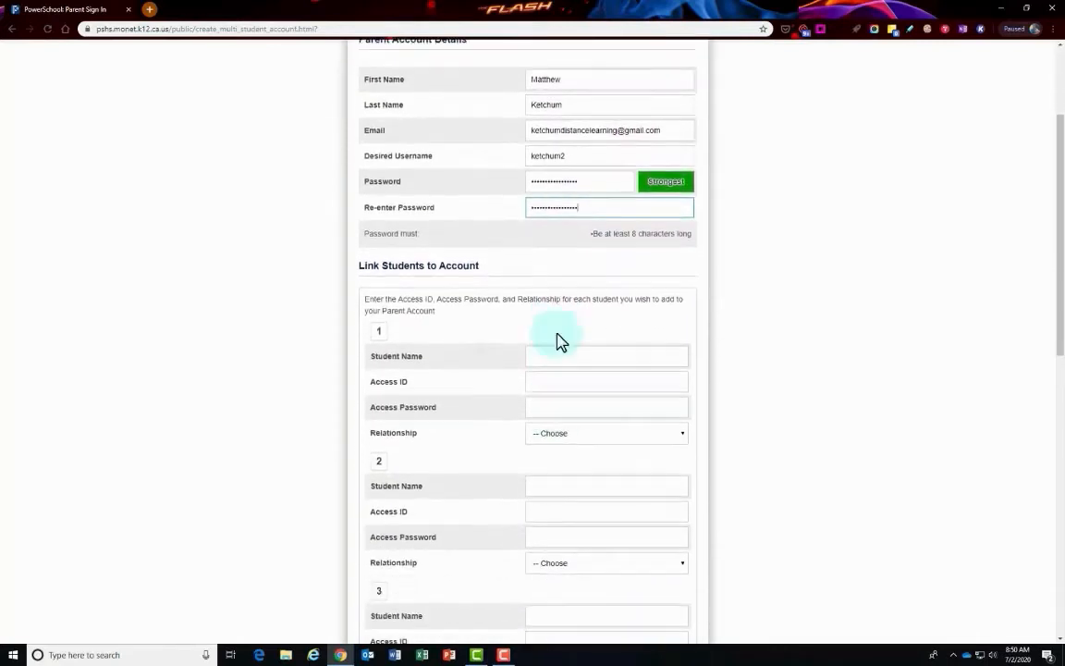
click(607, 356)
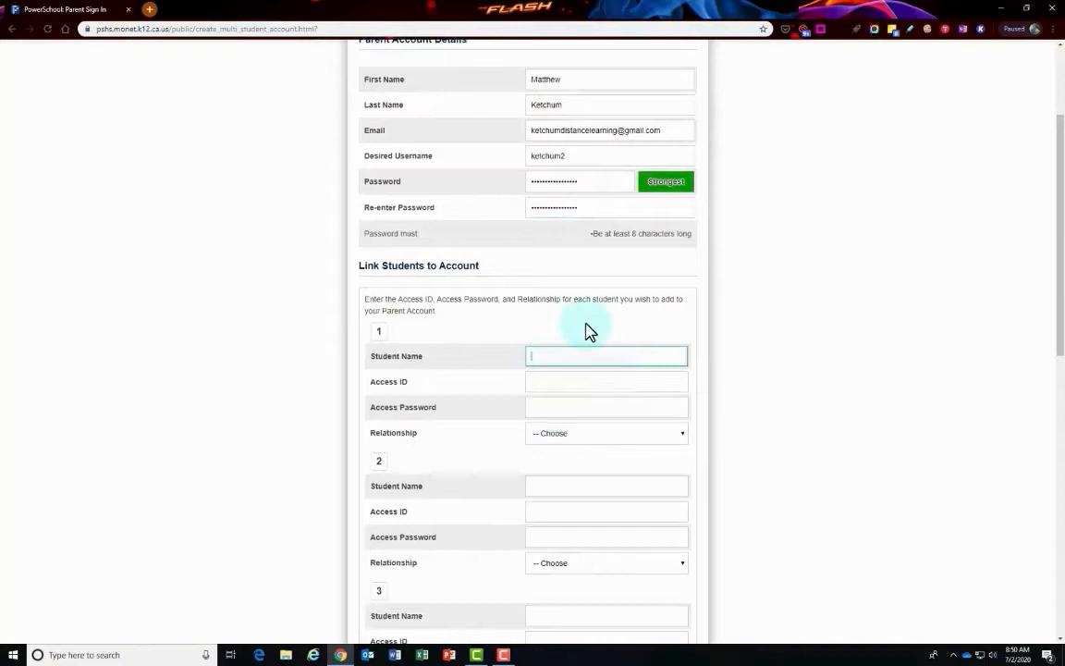
click(607, 381)
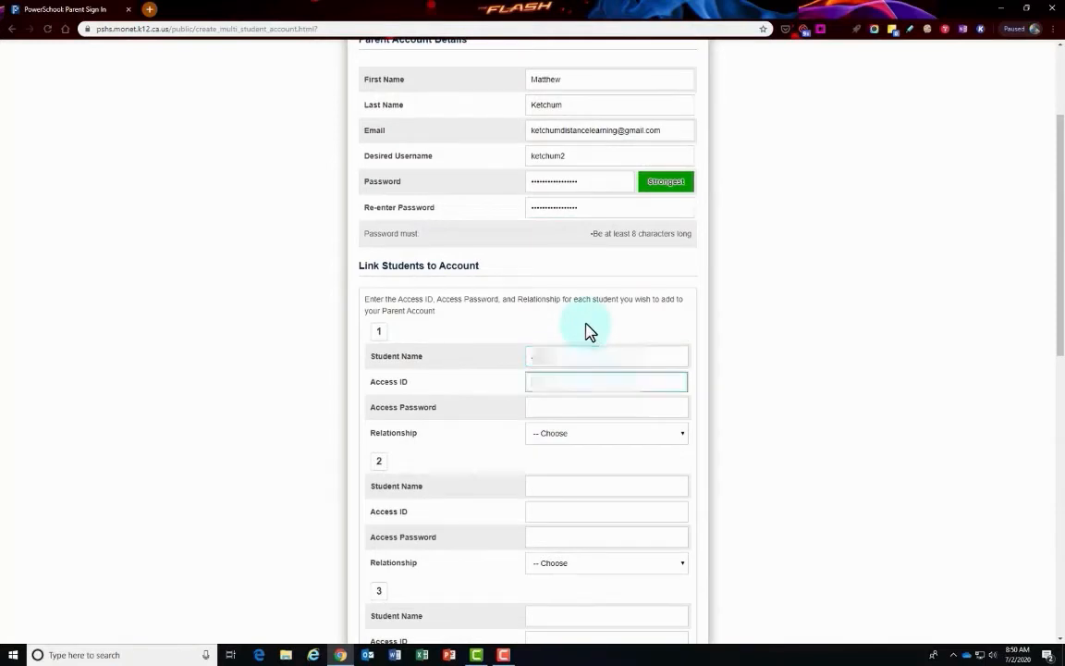
click(606, 356)
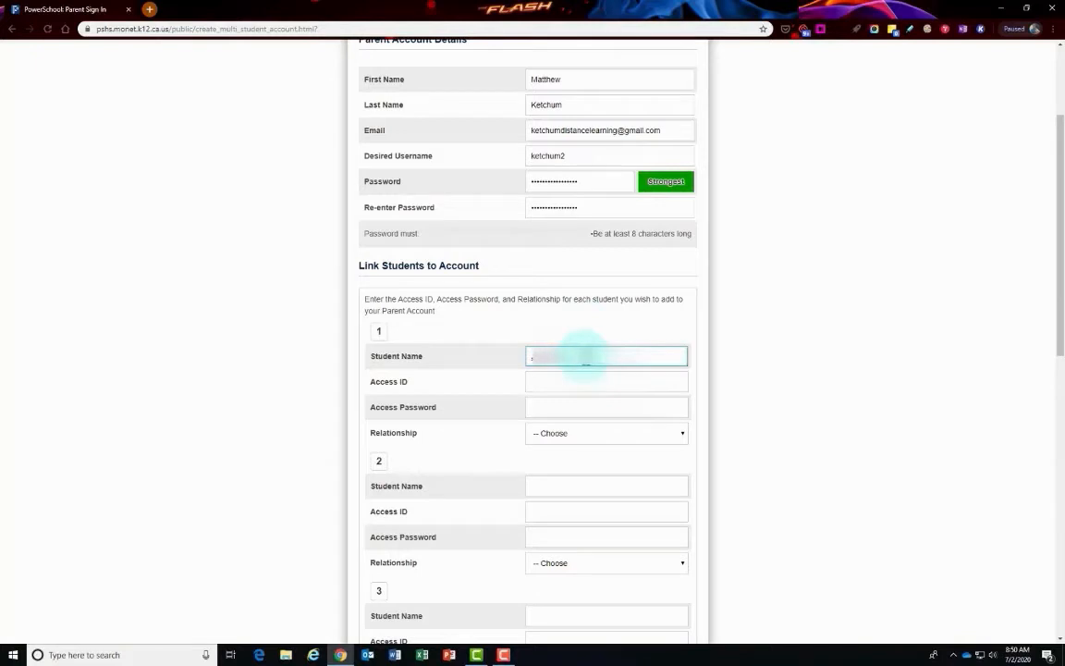
click(607, 381)
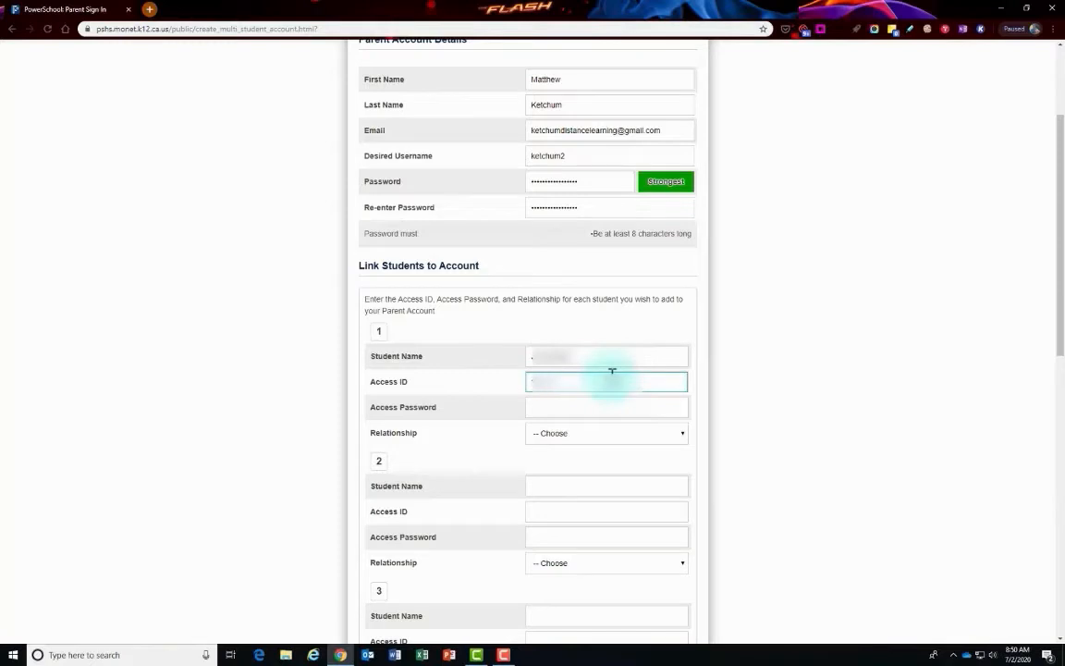
click(607, 406)
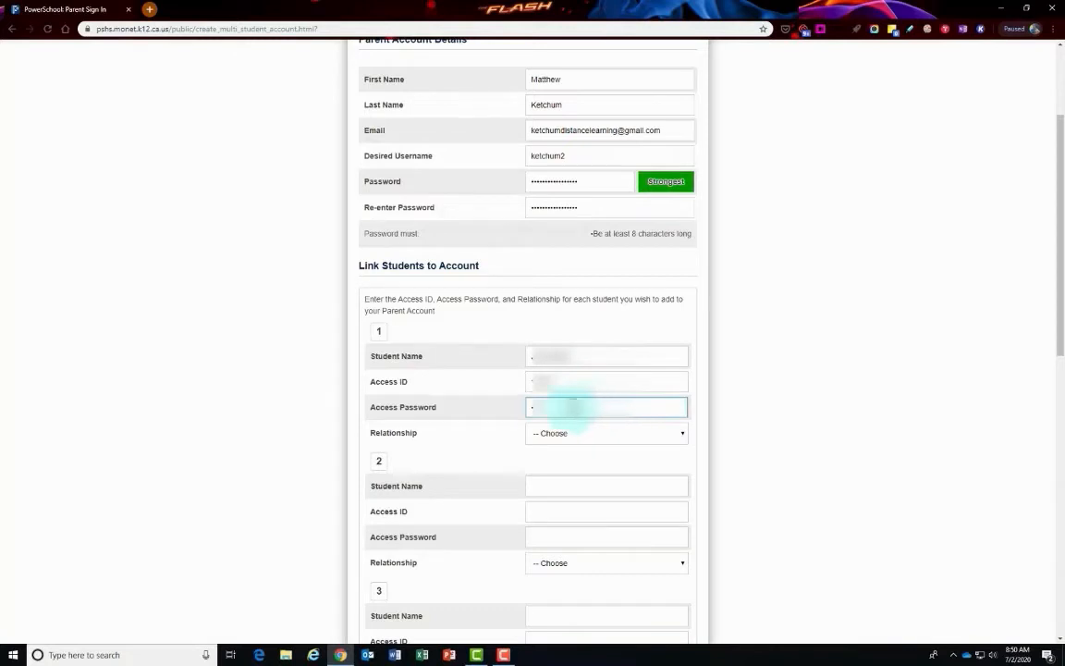
click(606, 433)
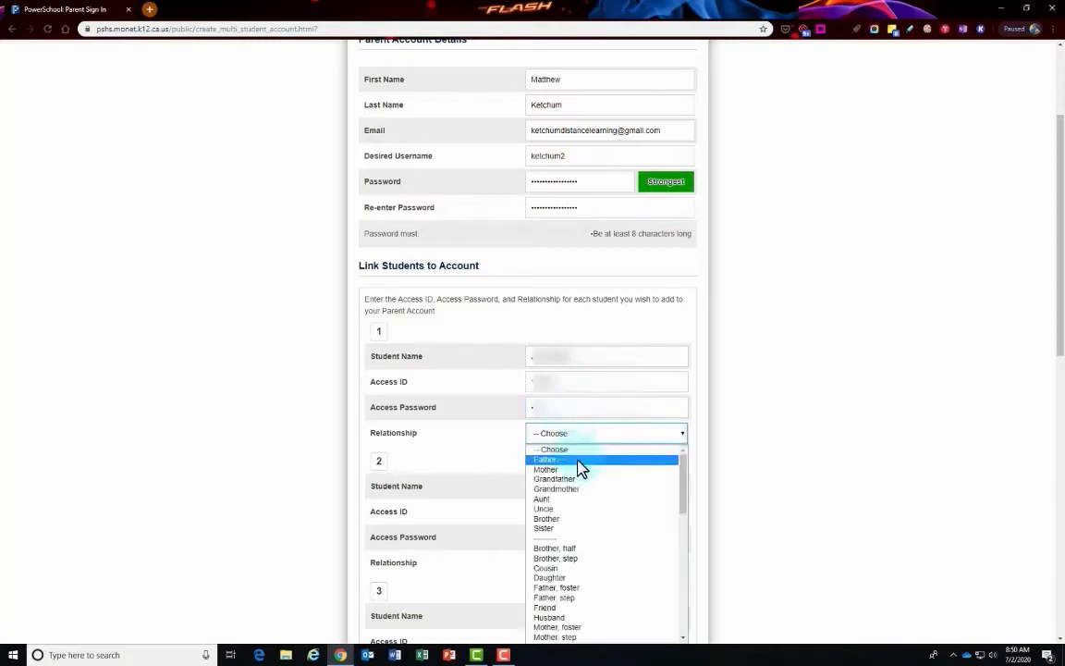
click(547, 459)
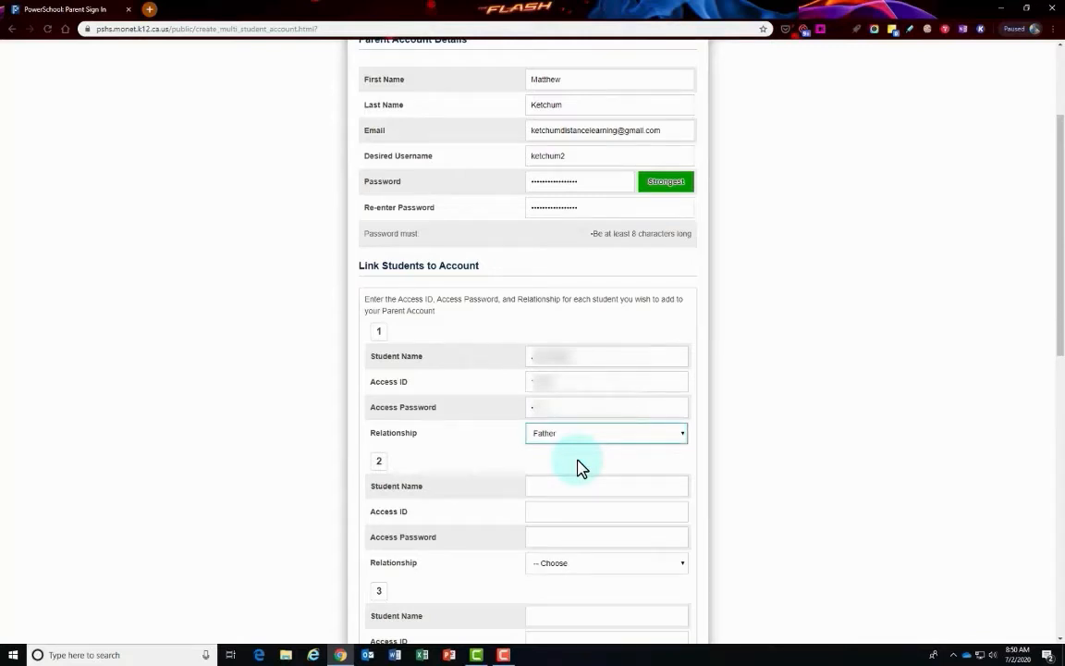
scroll(down, 3)
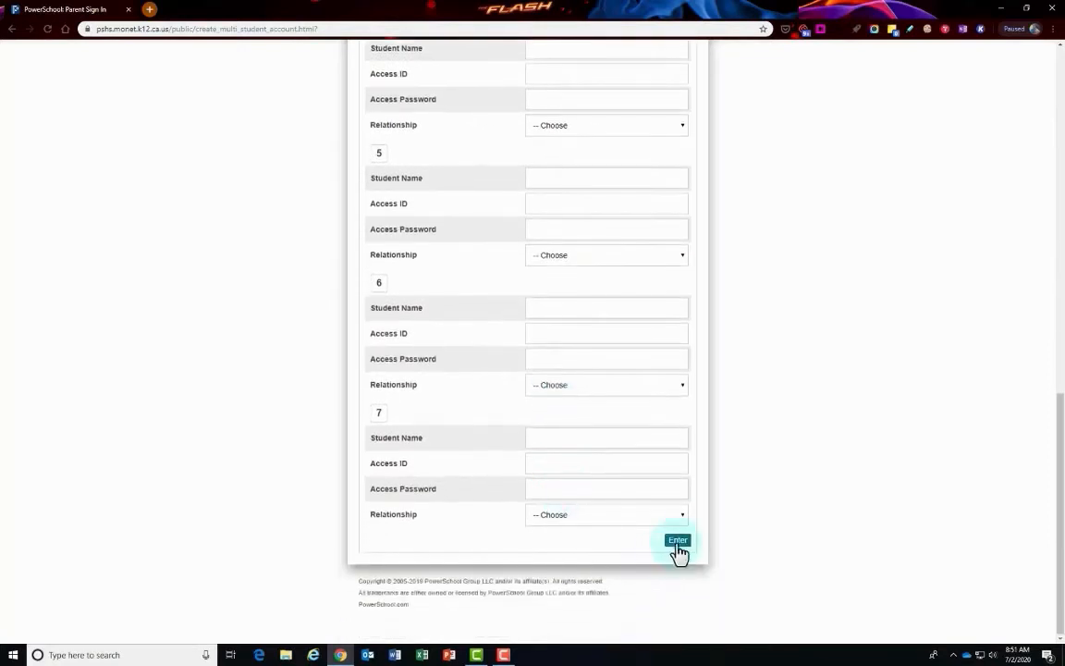
click(677, 540)
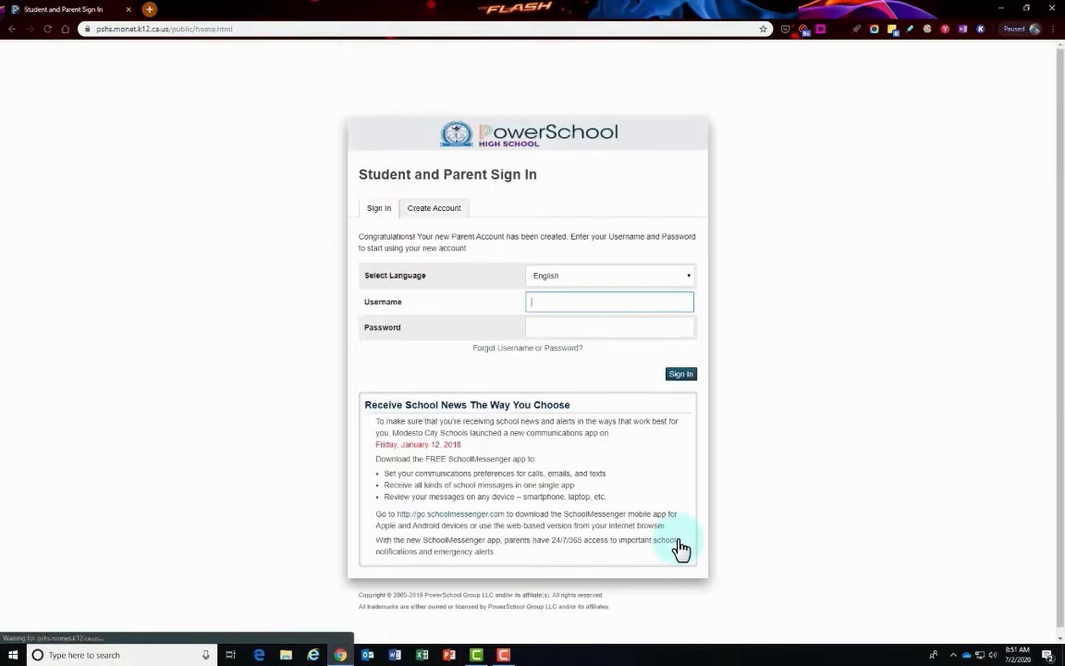
mouse_move(644, 507)
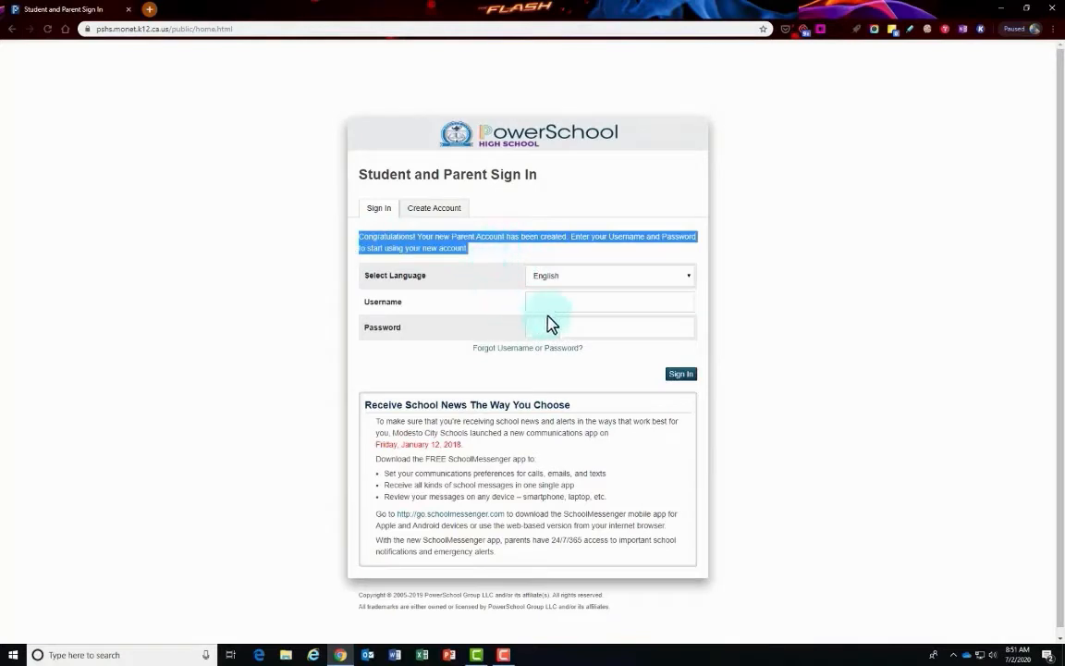
click(609, 302)
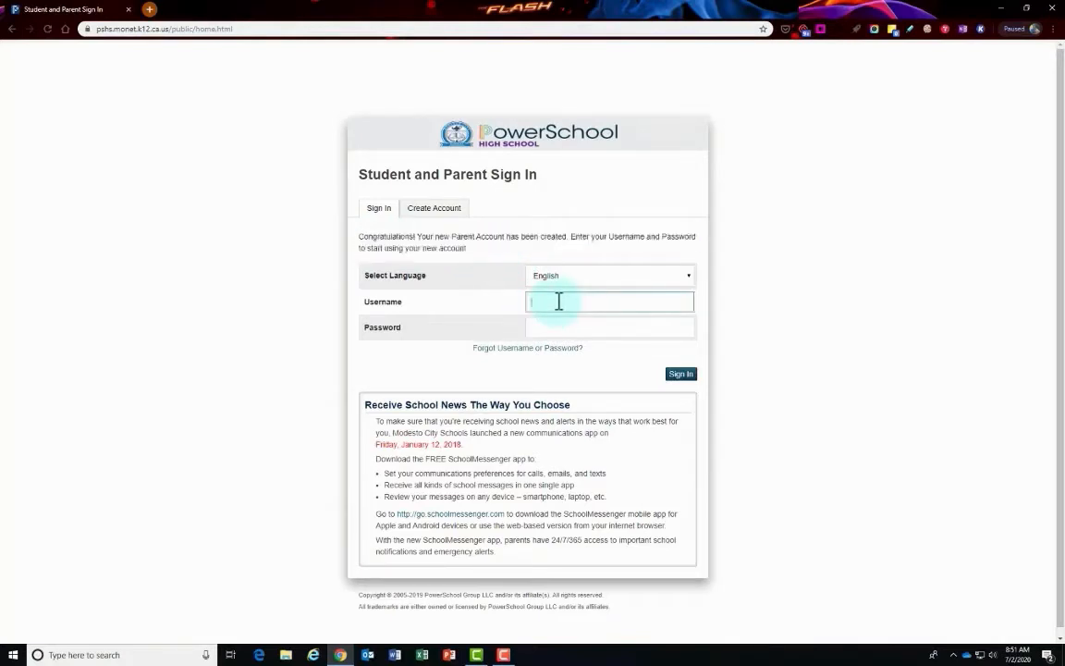
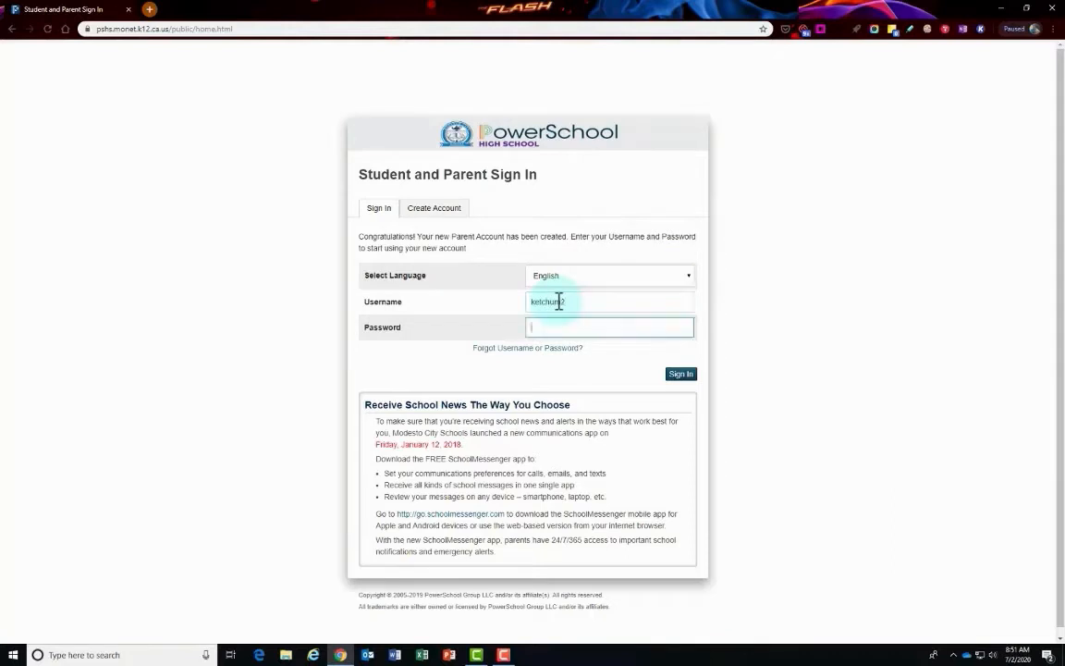
click(680, 374)
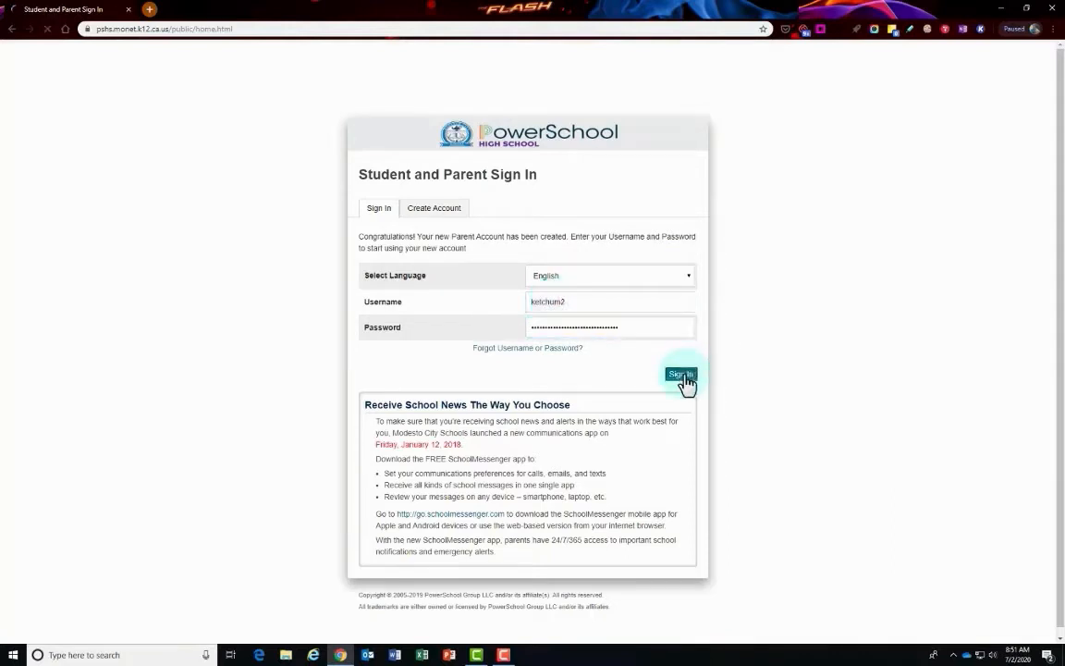
click(681, 375)
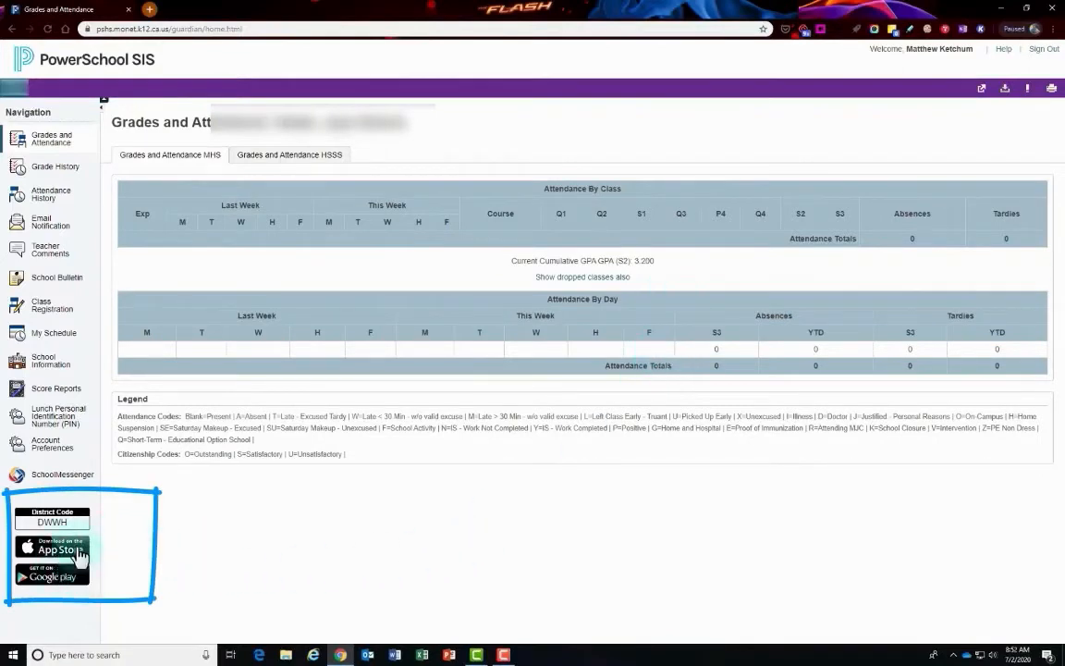
mouse_move(52, 548)
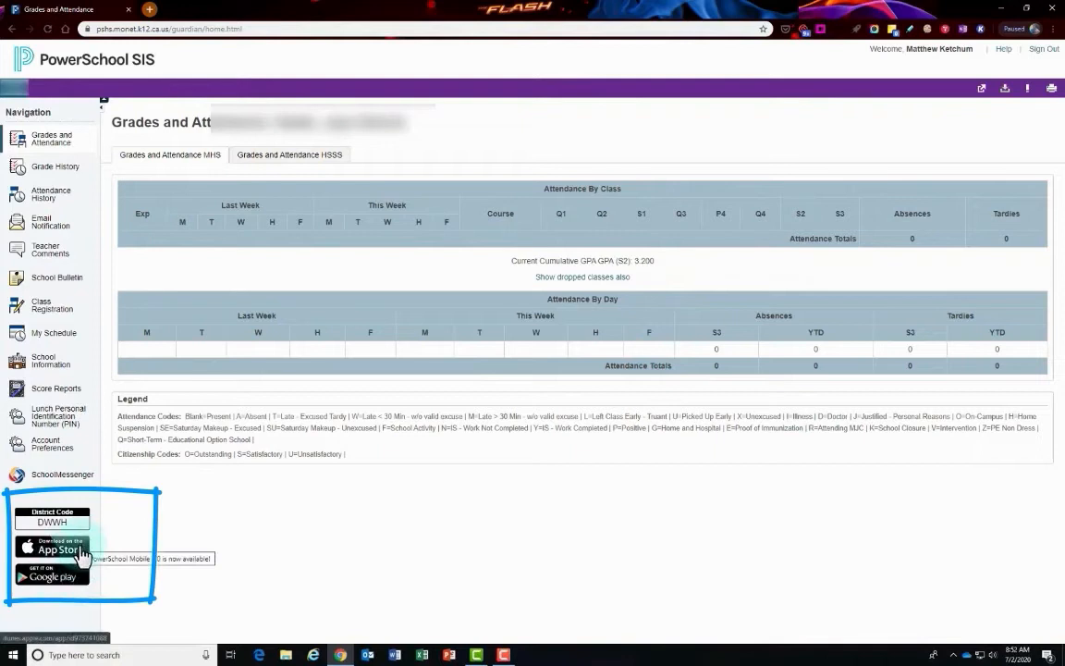
mouse_move(131, 530)
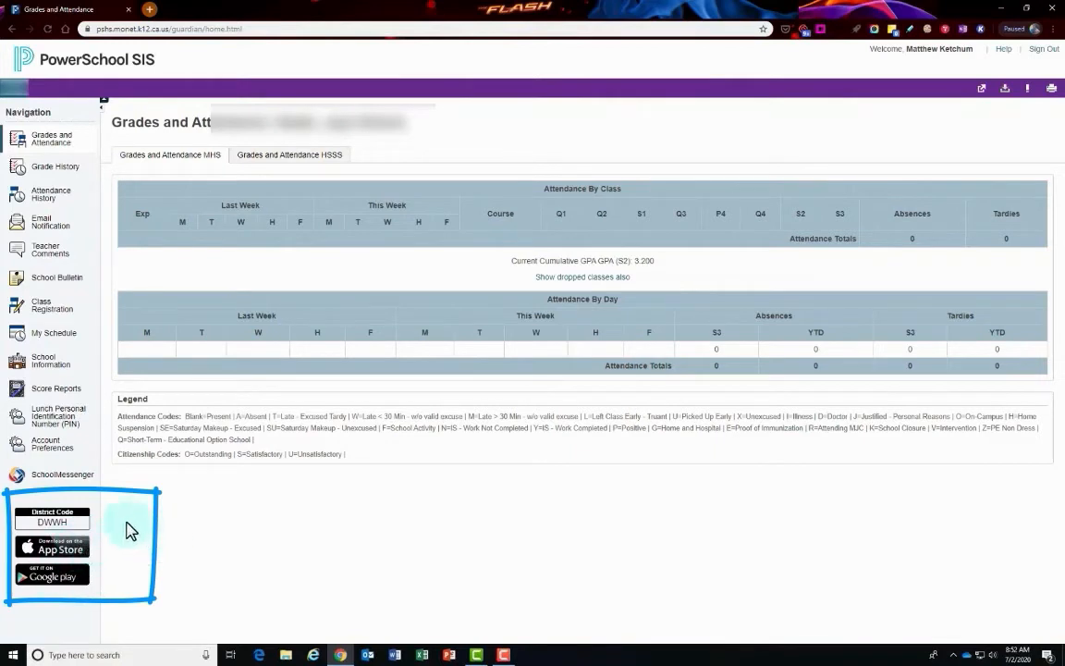
mouse_move(79, 527)
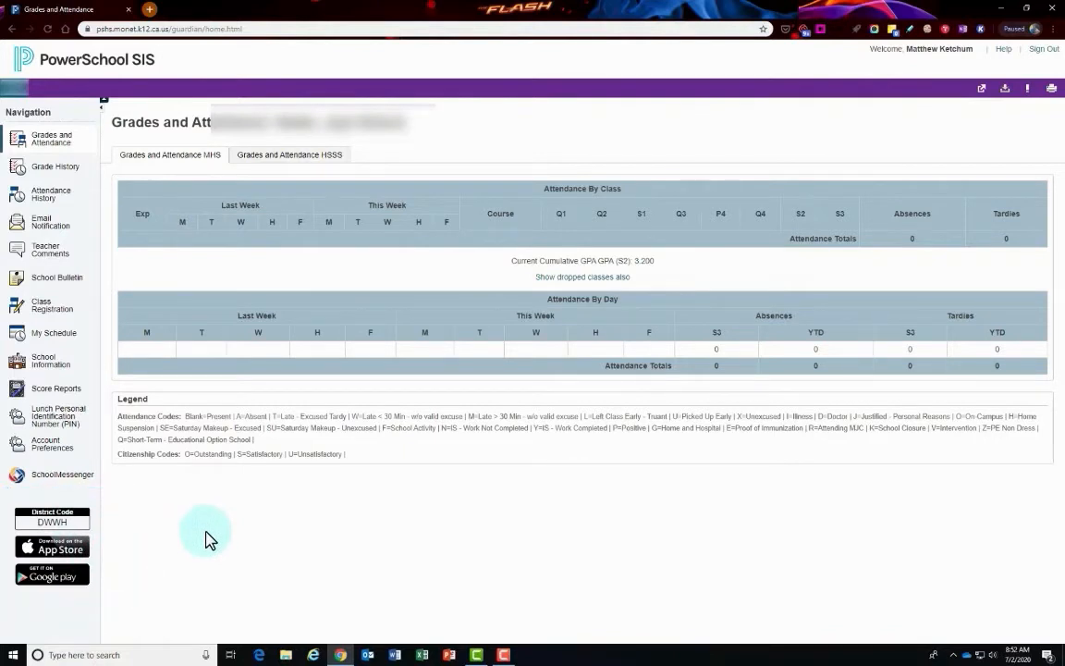
click(51, 139)
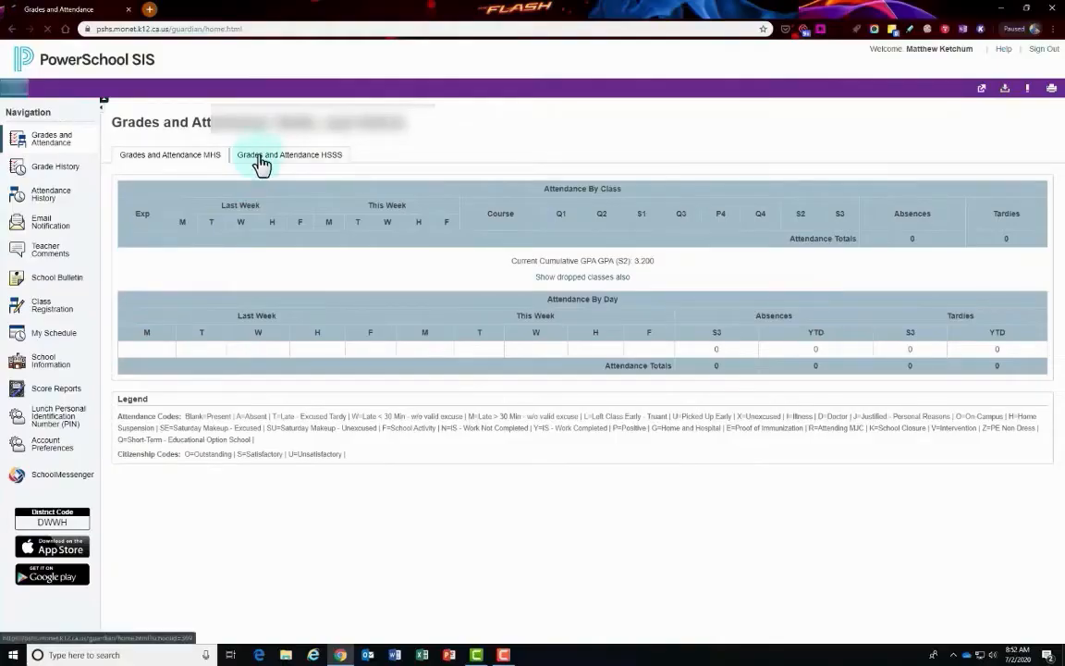
click(289, 154)
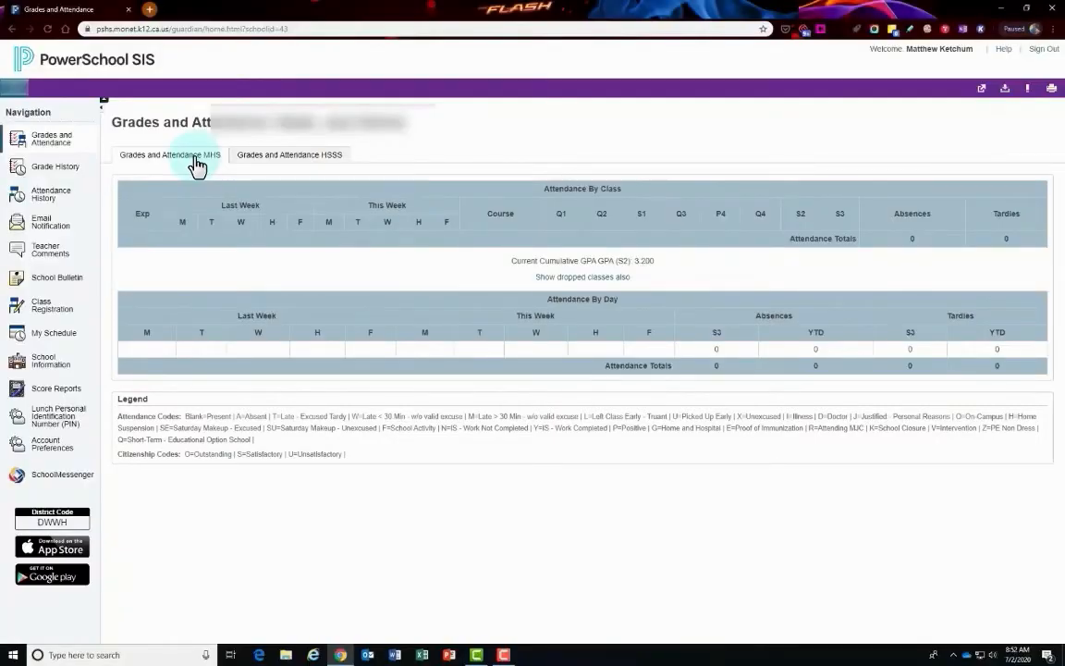
mouse_move(83, 171)
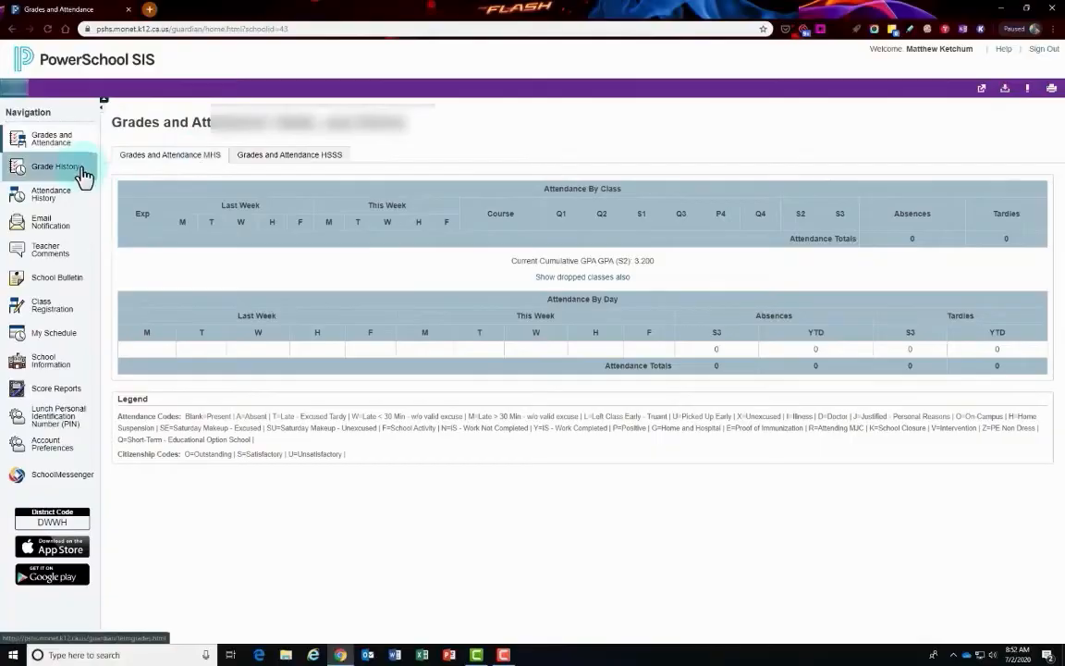
- Open Grade History to see course grades and percentages for each term
click(56, 167)
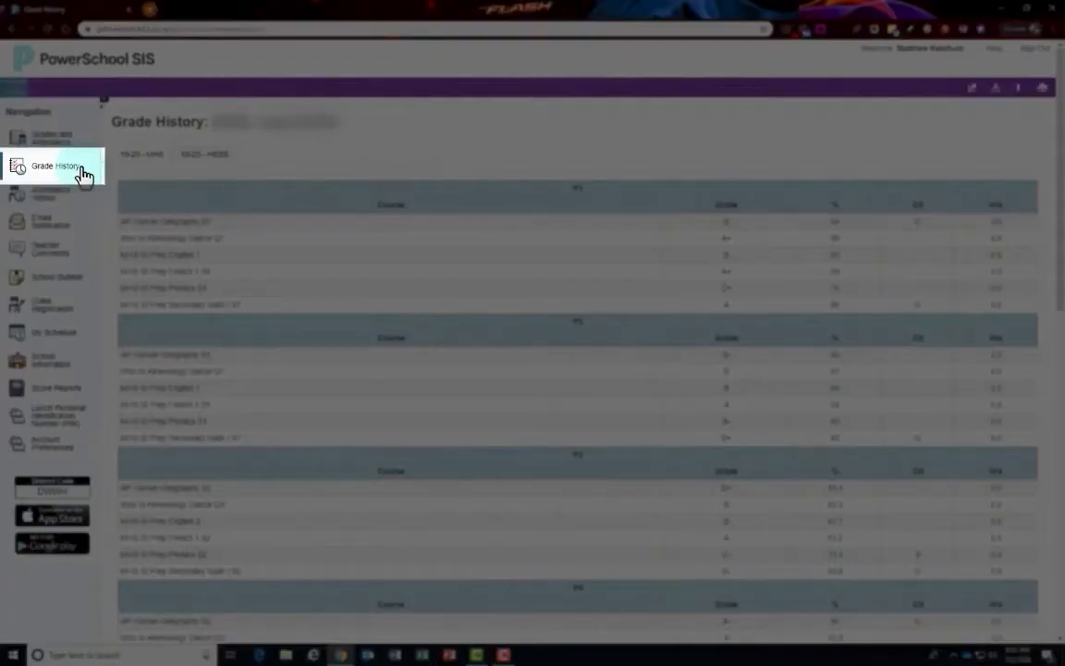
click(53, 166)
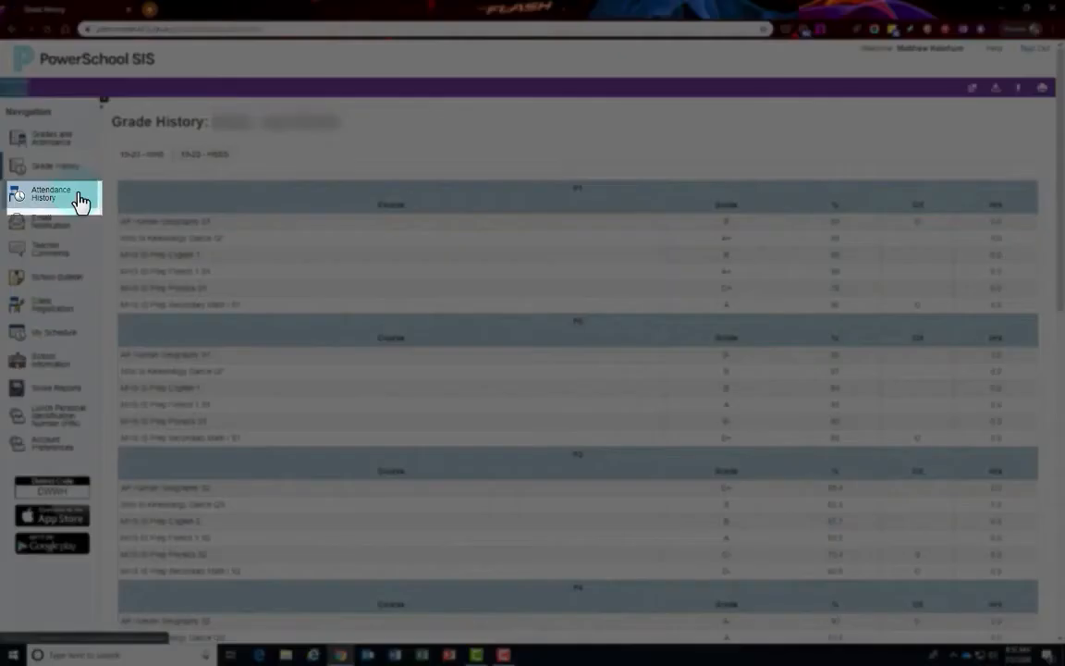
- Open Attendance History to view weekly attendance marks for each summer course
click(50, 195)
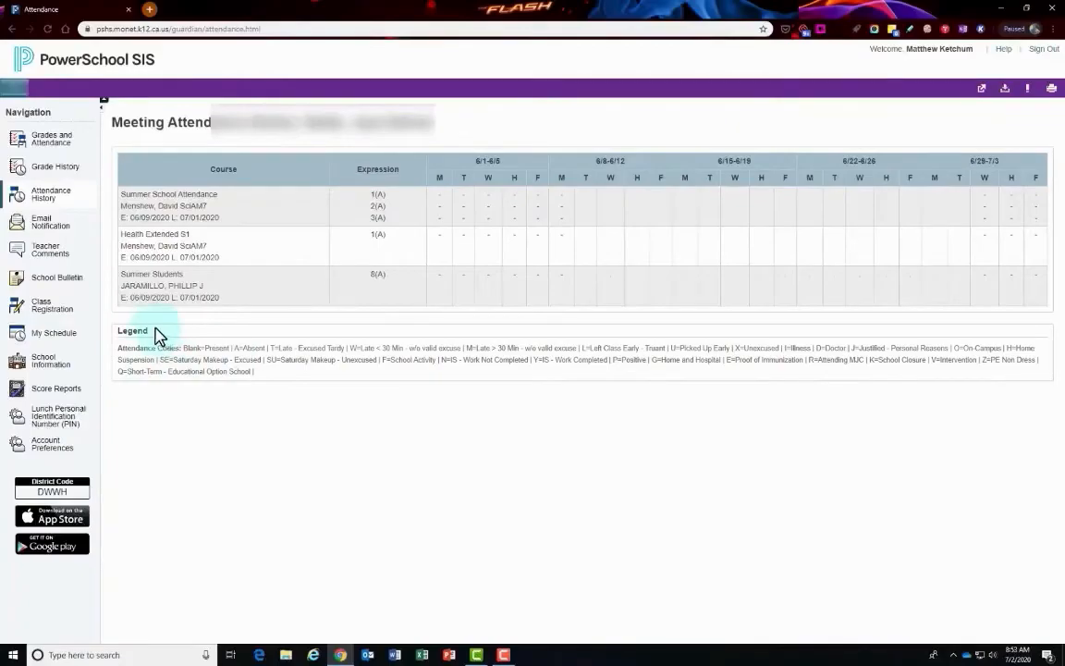
click(50, 221)
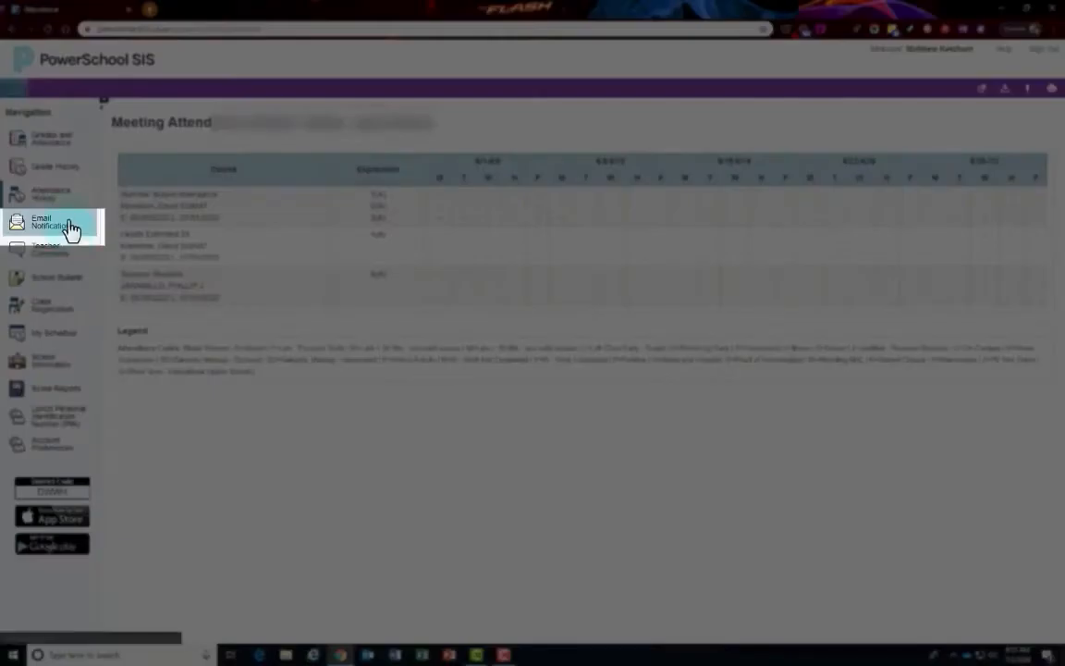
- Open Email Notification settings and leave the How Often frequency on Never
click(49, 222)
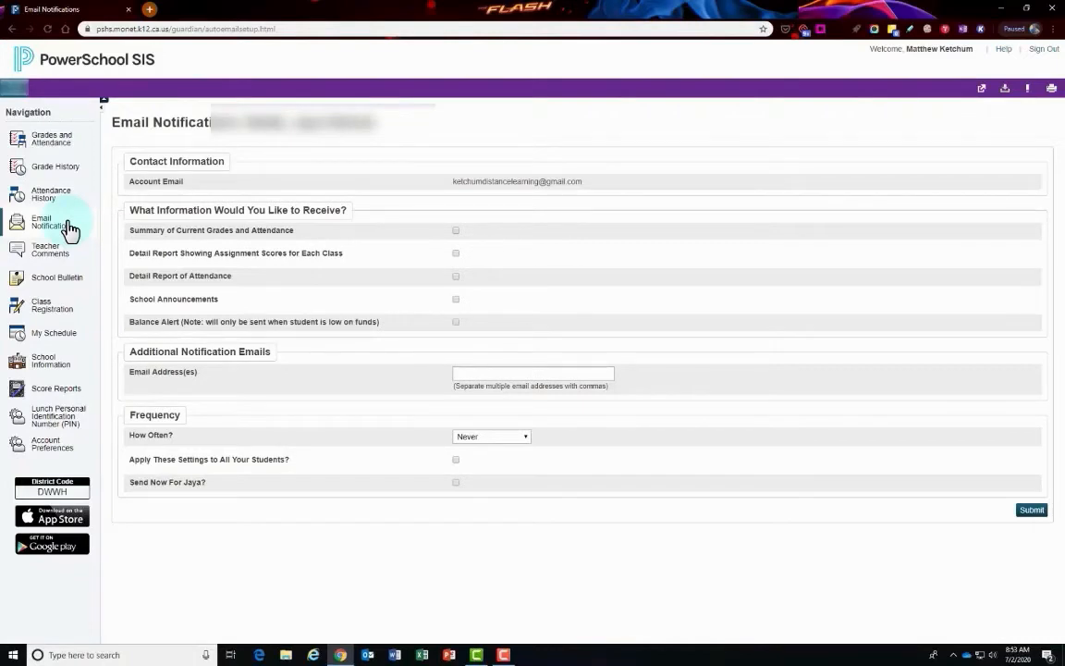
mouse_move(162, 342)
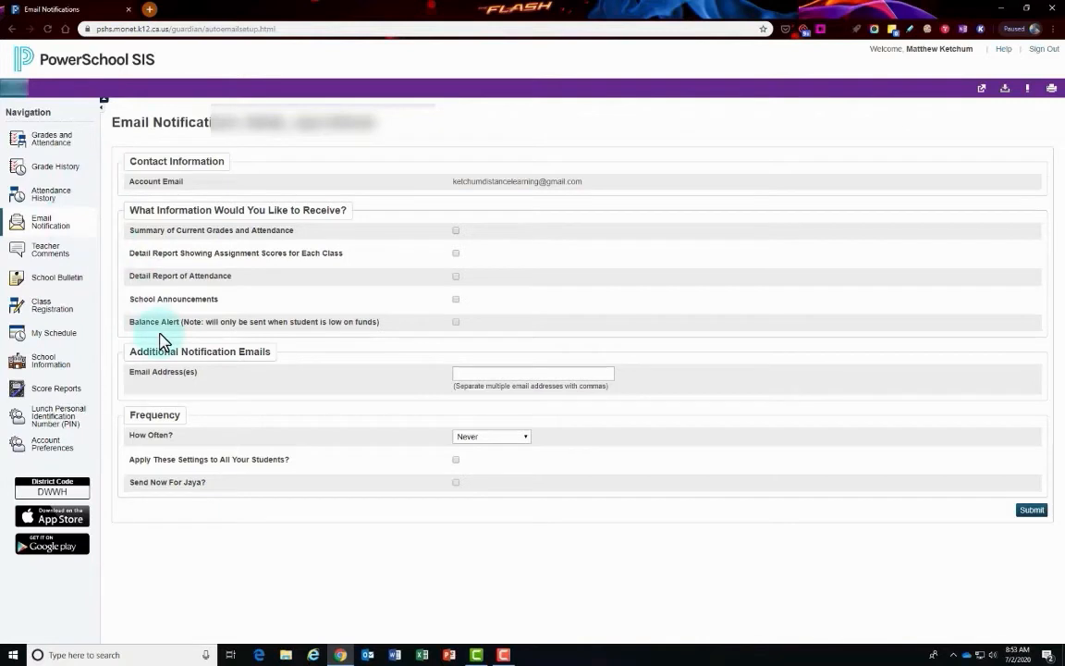
mouse_move(236, 279)
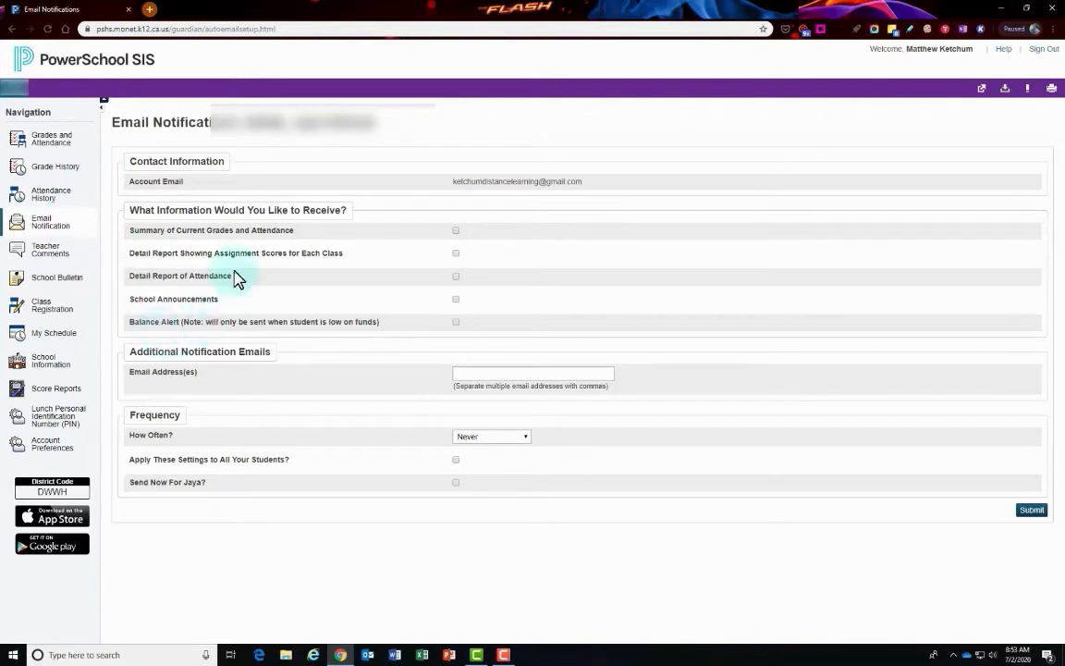
mouse_move(334, 388)
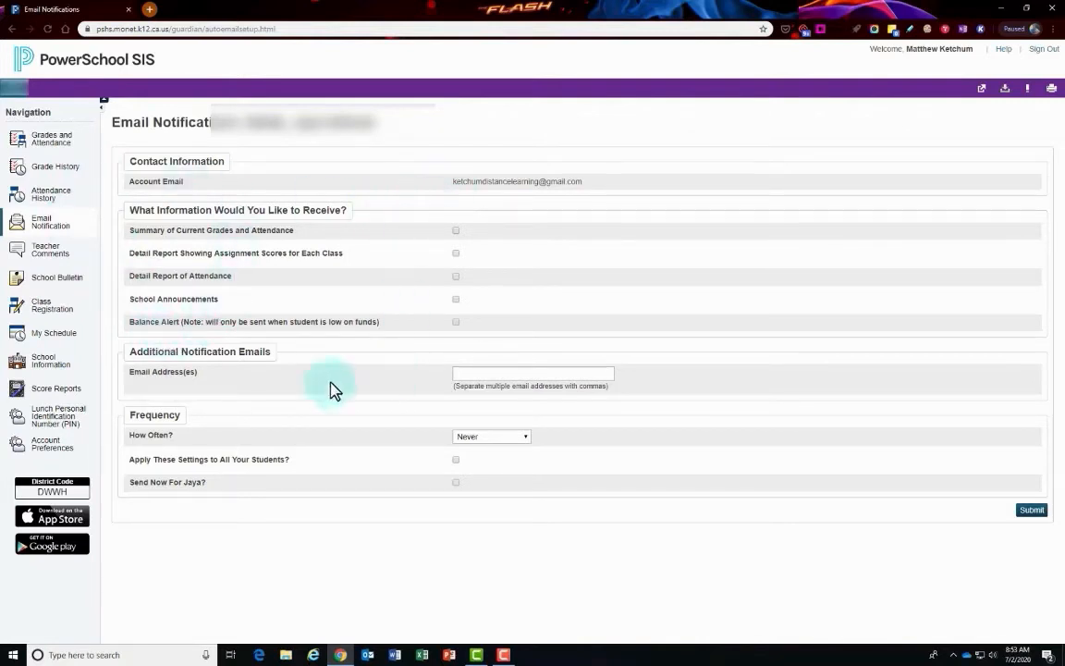
mouse_move(492, 436)
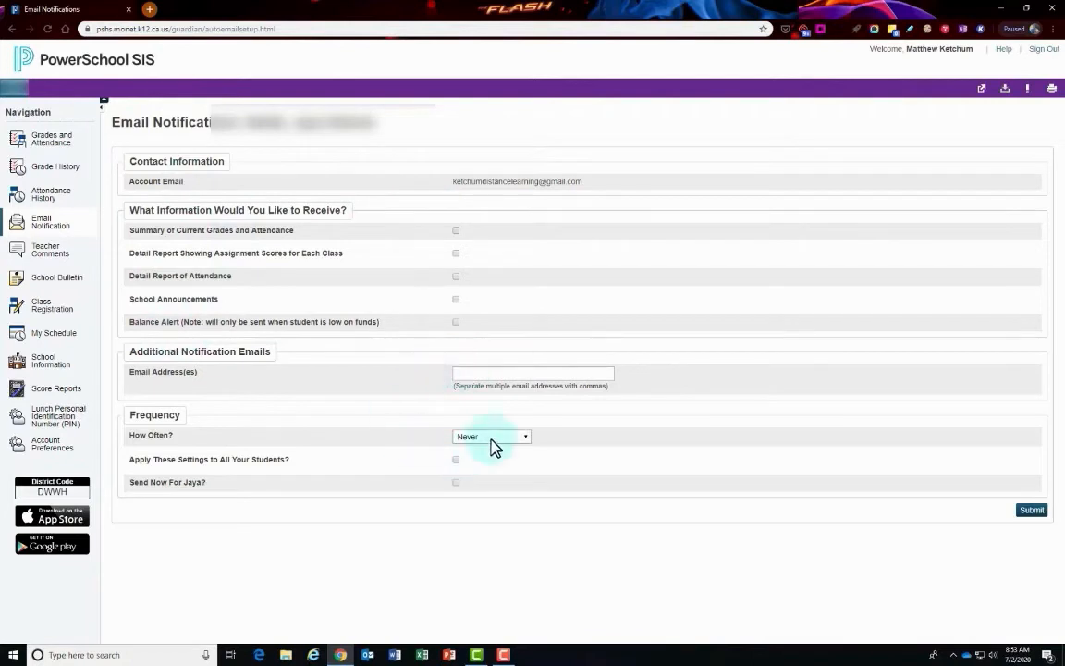
click(491, 435)
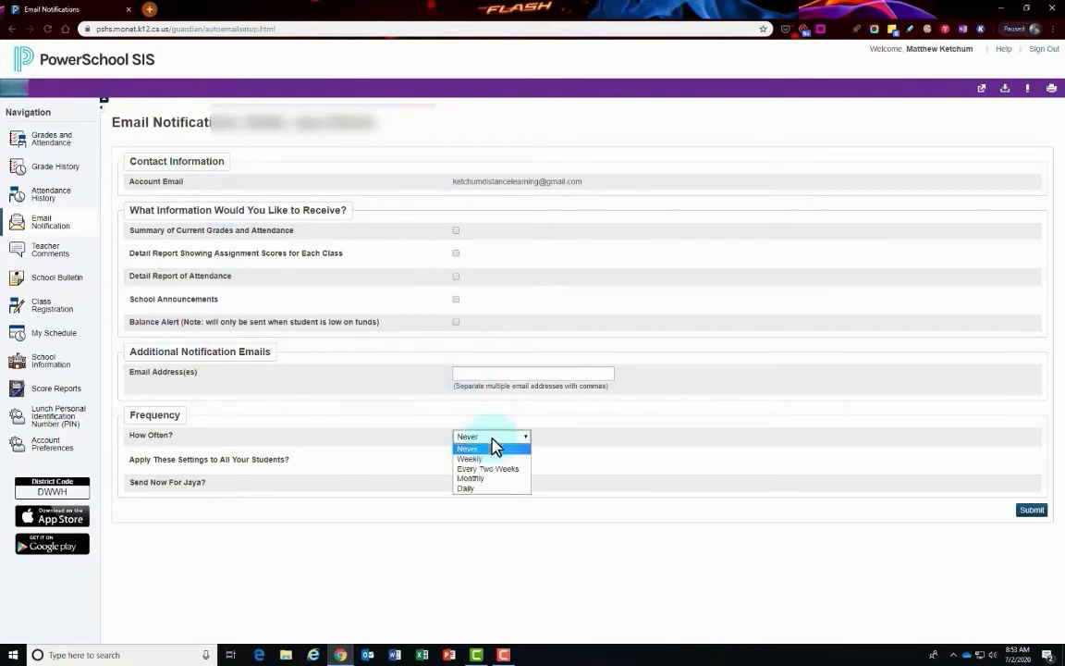
click(467, 449)
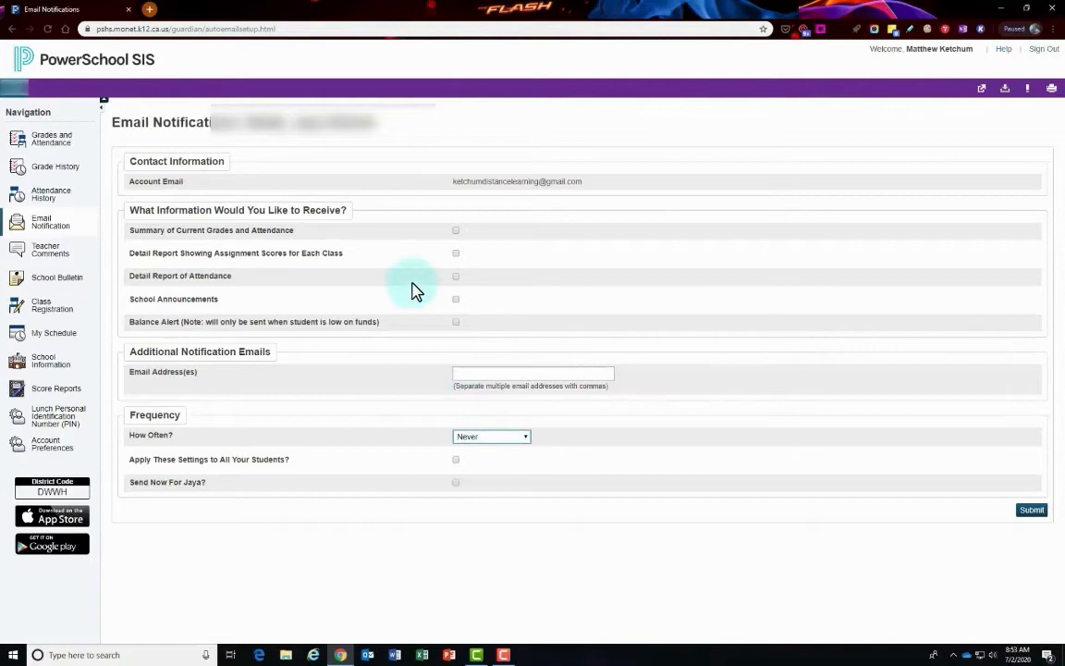
mouse_move(438, 339)
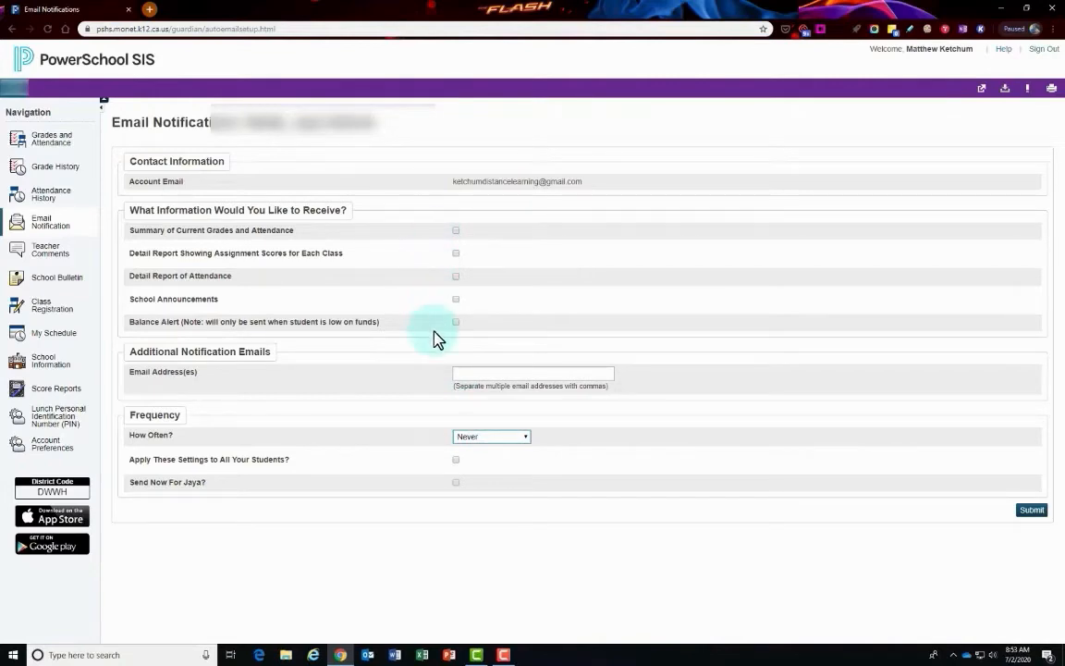
- Open Teacher Comments to list each summer course with its teacher's email link
click(50, 249)
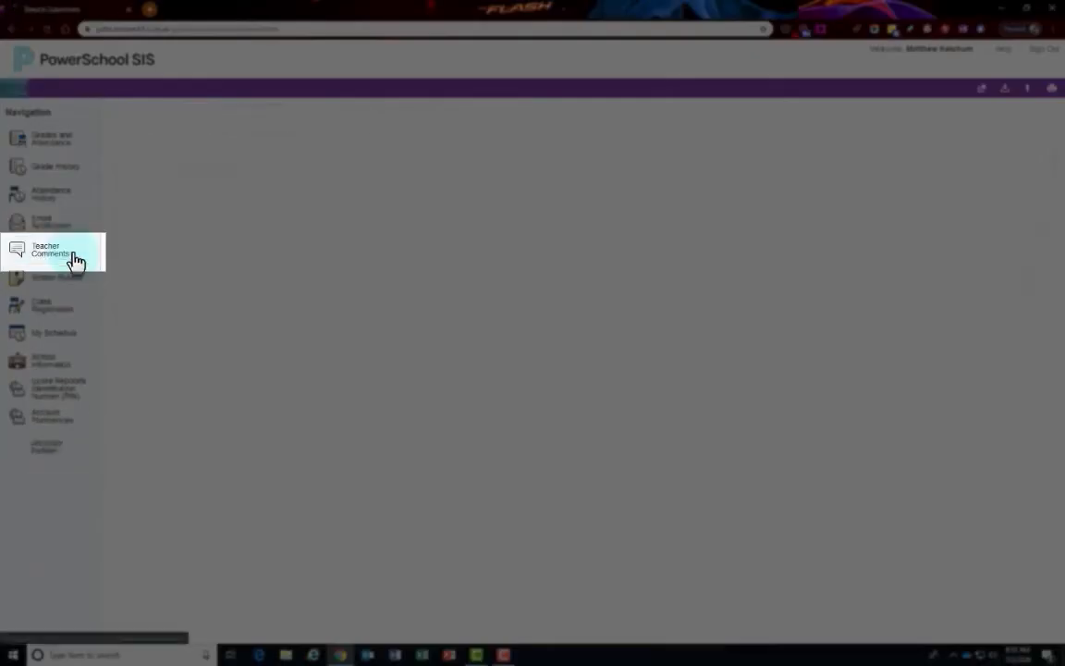
click(51, 250)
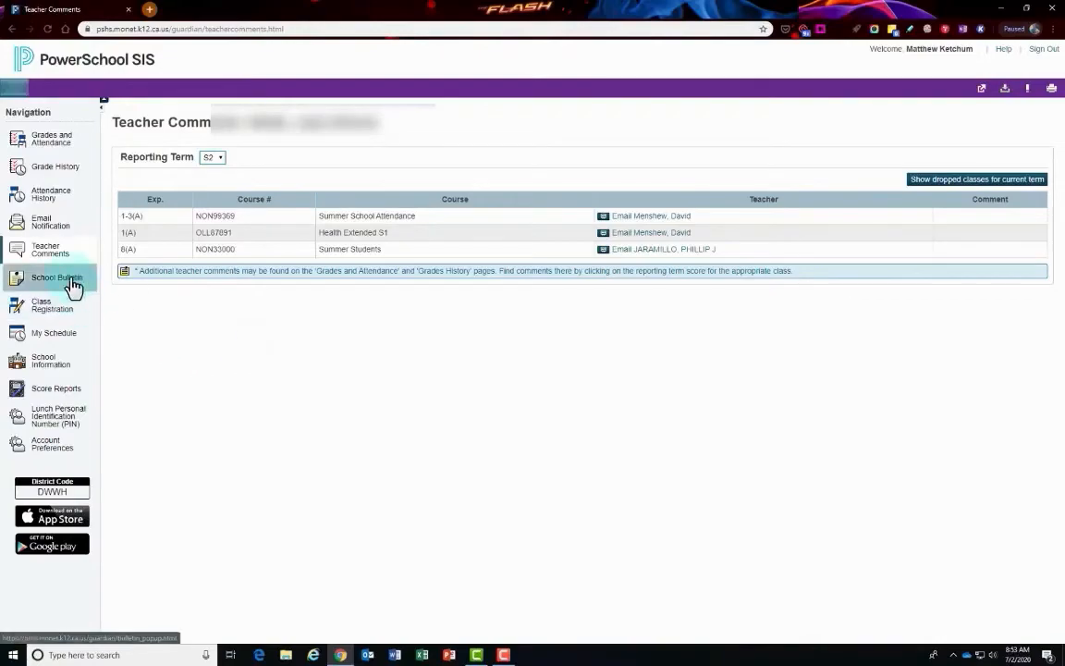
click(56, 278)
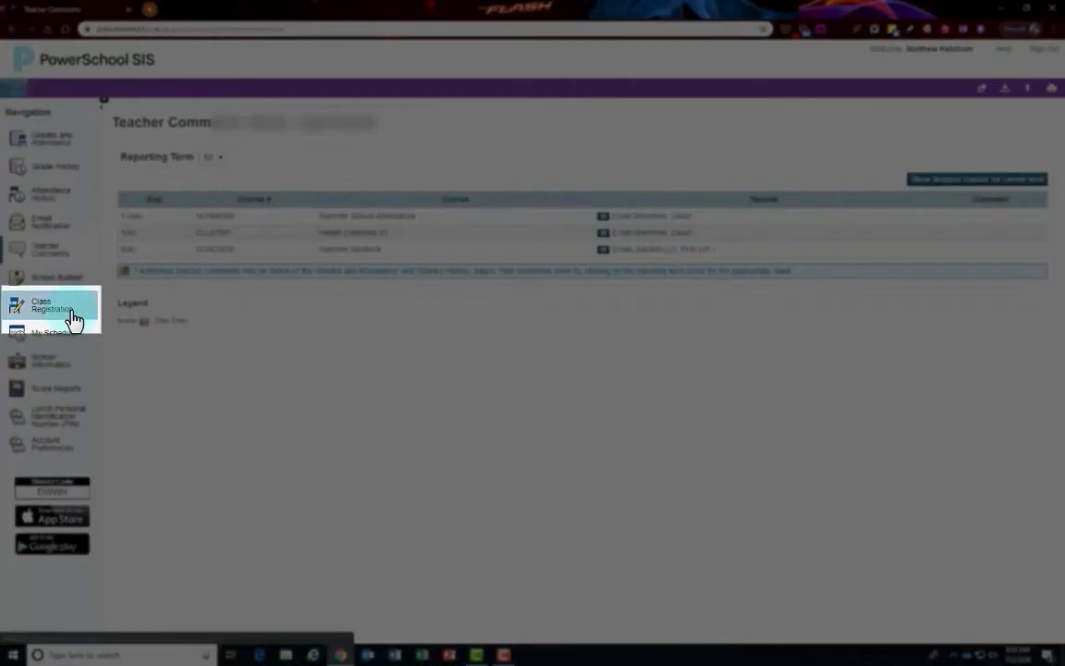
- Review the seven 2020-2021 course requests, briefly browse the course catalog, then open My Schedule
click(52, 305)
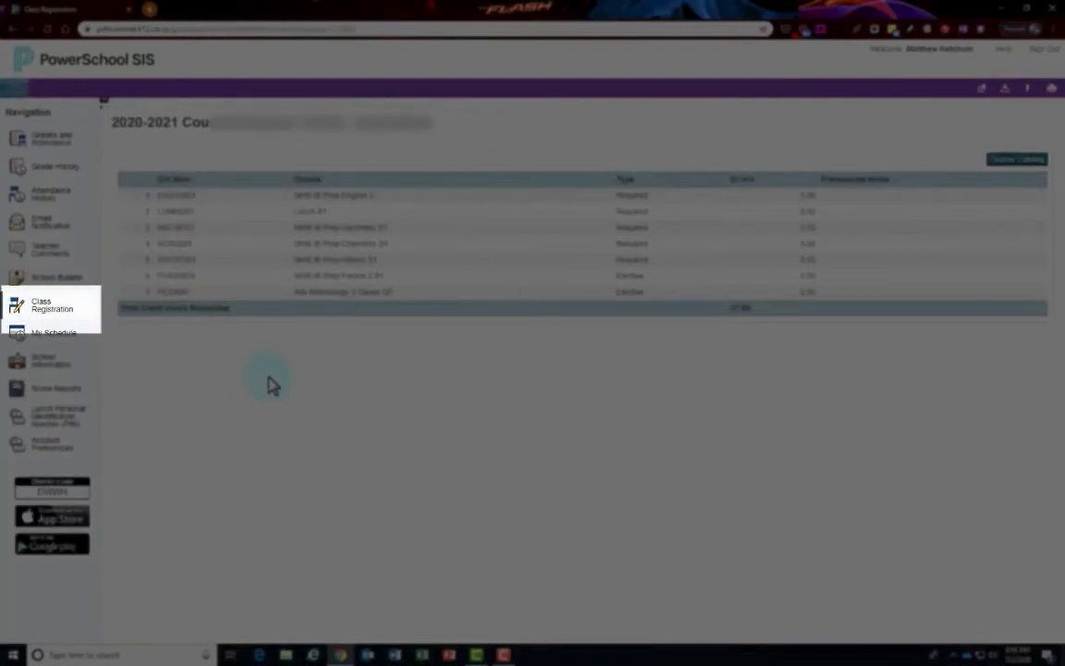
click(52, 305)
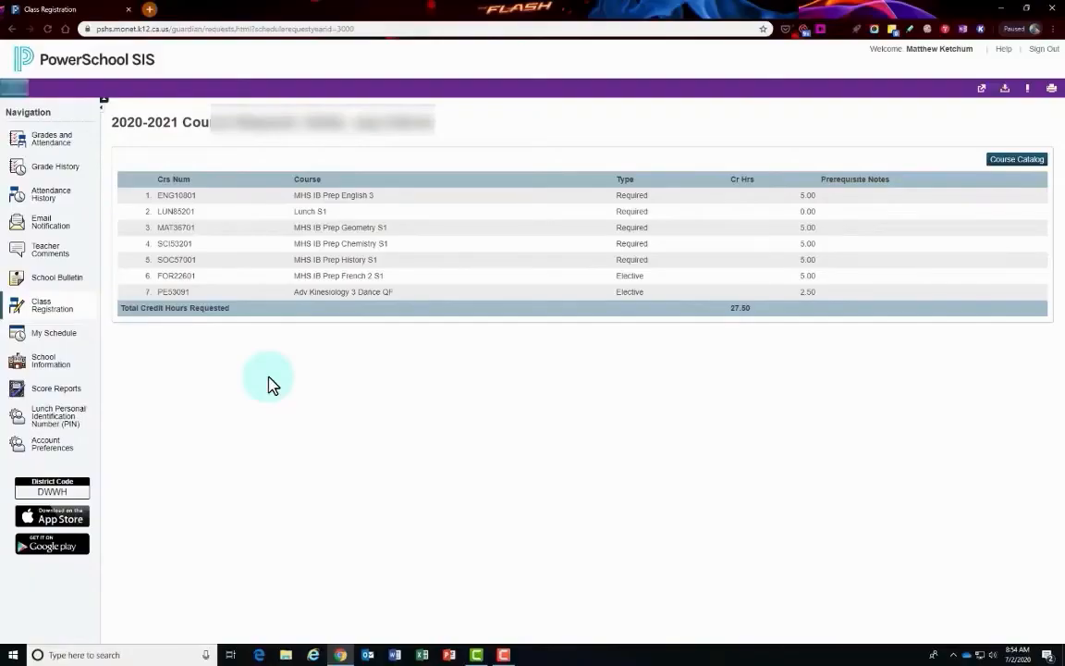
mouse_move(282, 374)
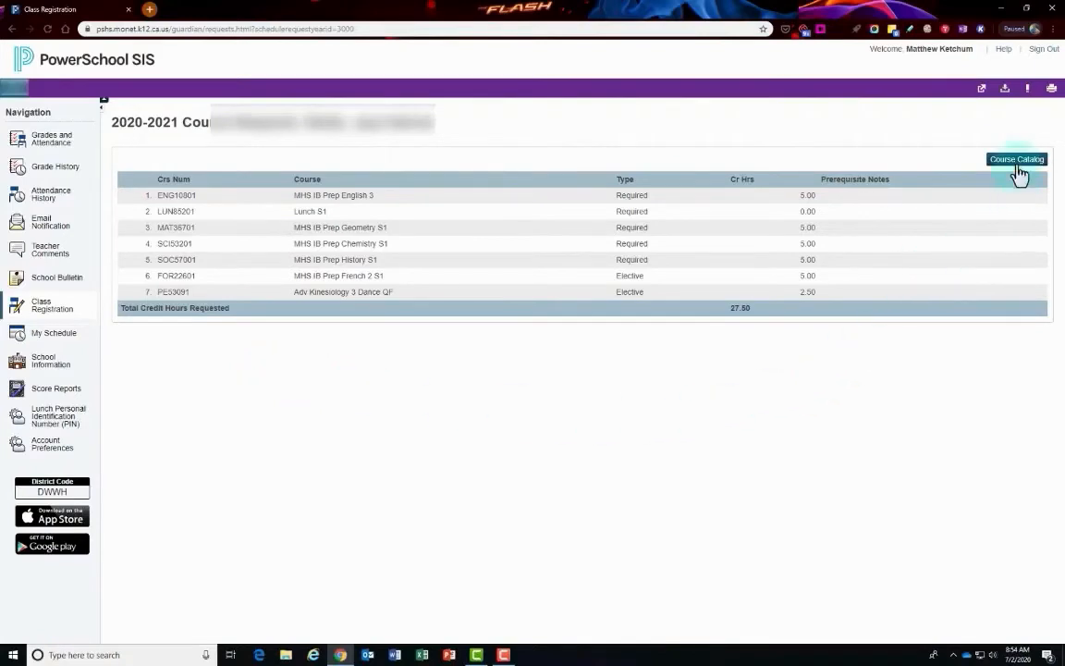
click(1016, 159)
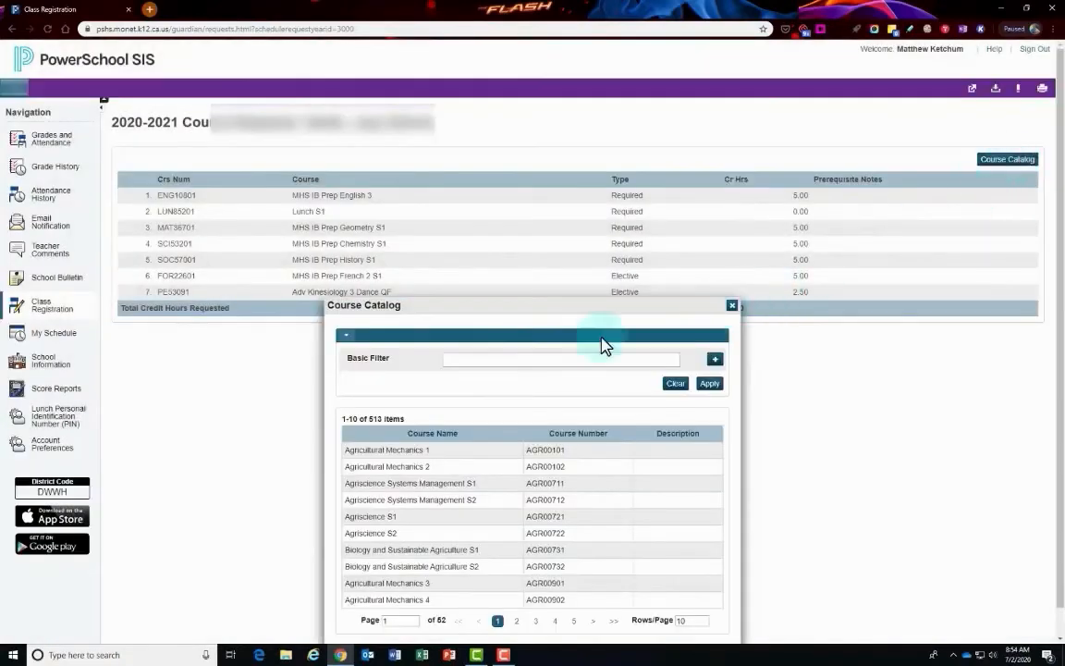
click(731, 305)
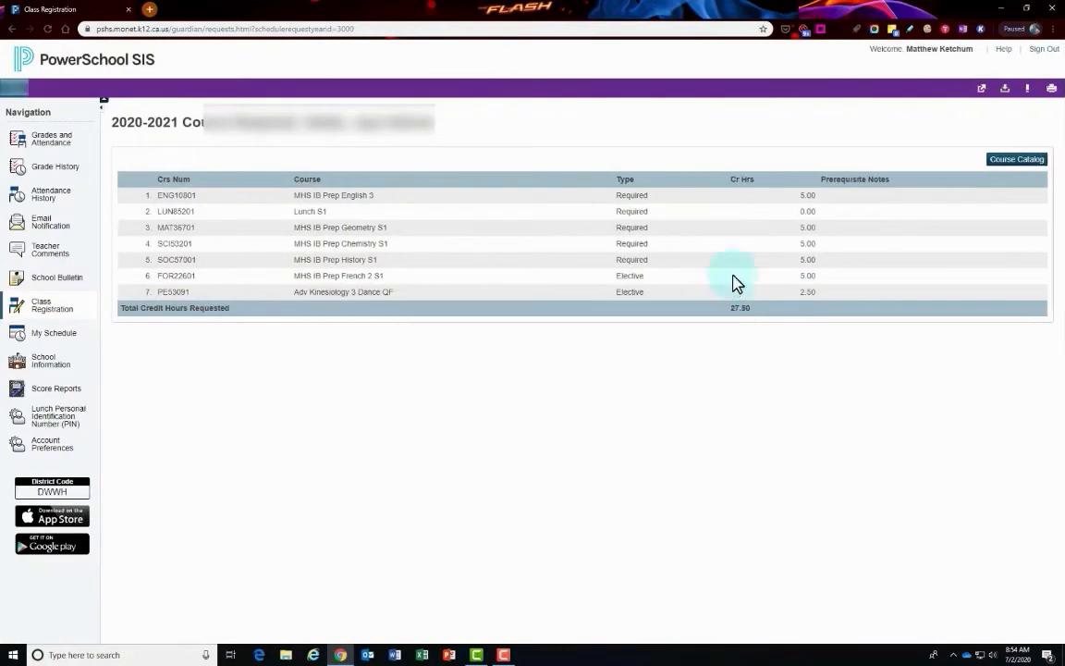
mouse_move(565, 485)
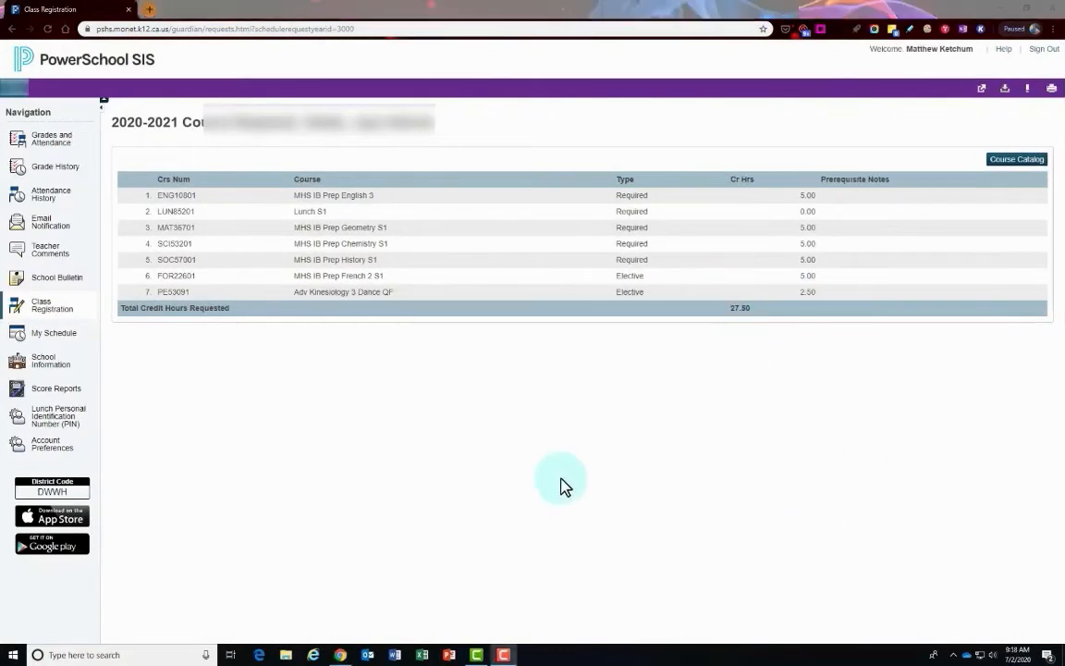
click(54, 331)
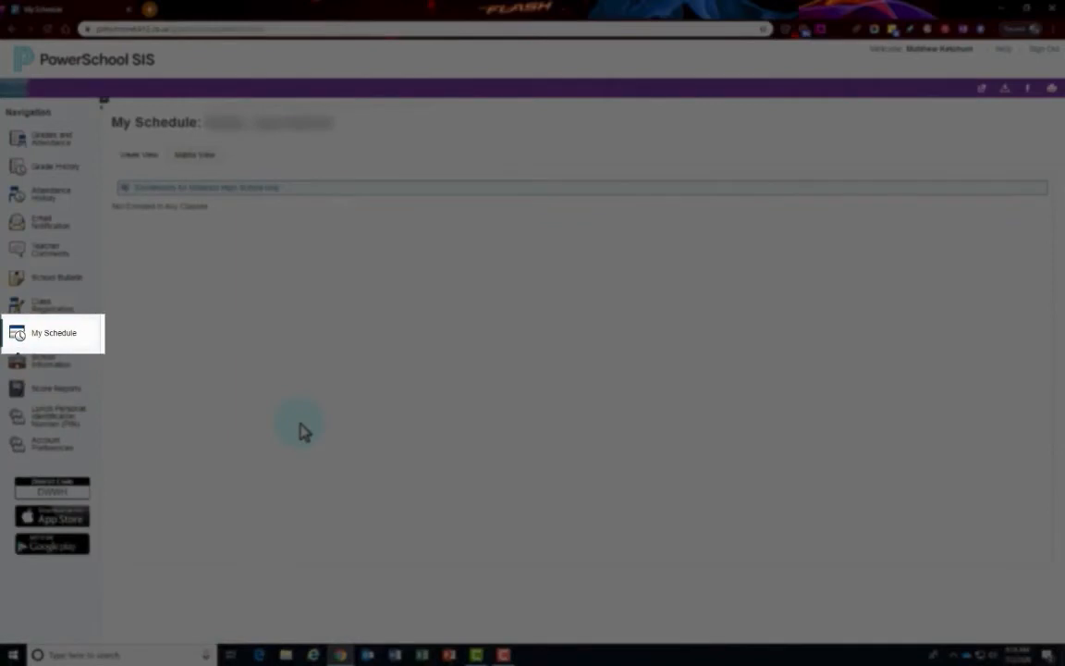
- Open School Information showing Modesto High School's address, phone and fax
click(195, 155)
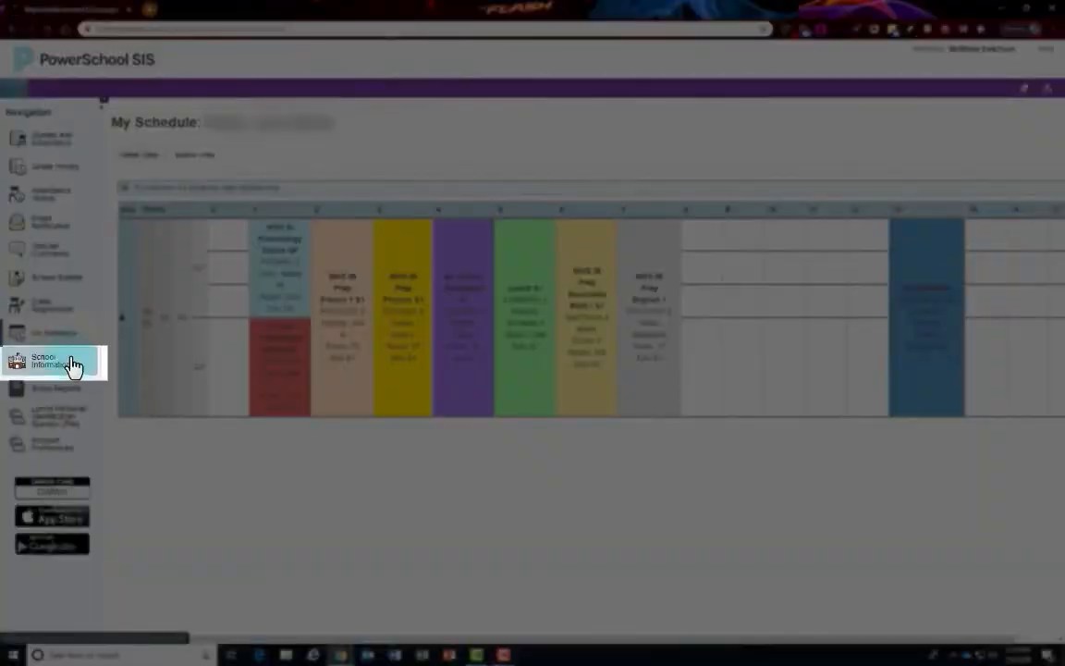
click(51, 360)
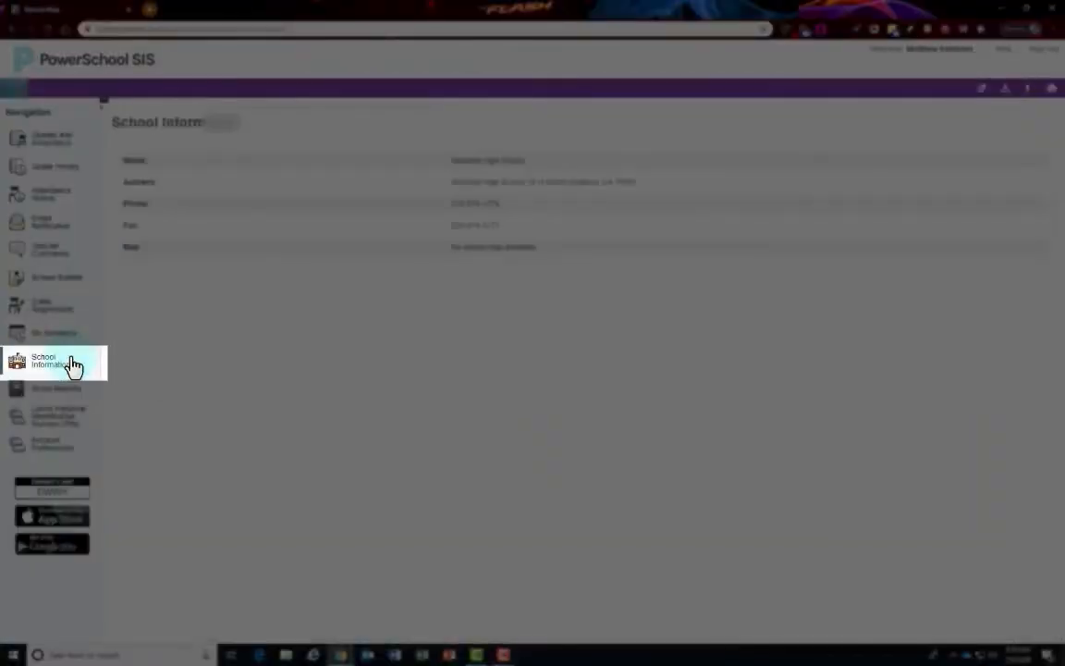
click(50, 360)
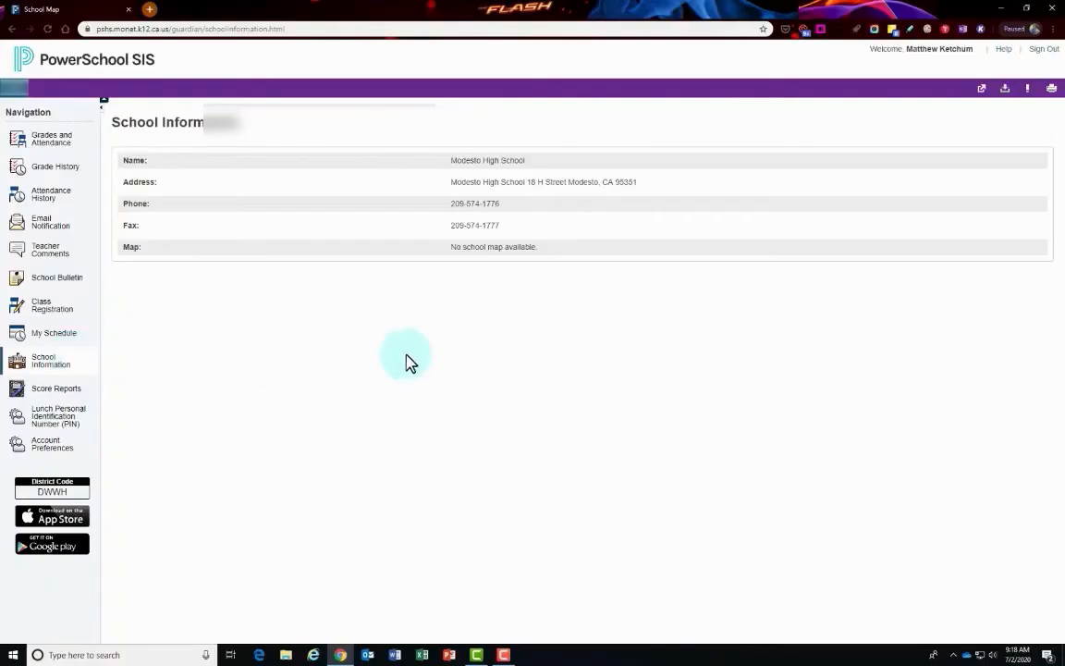
mouse_move(270, 354)
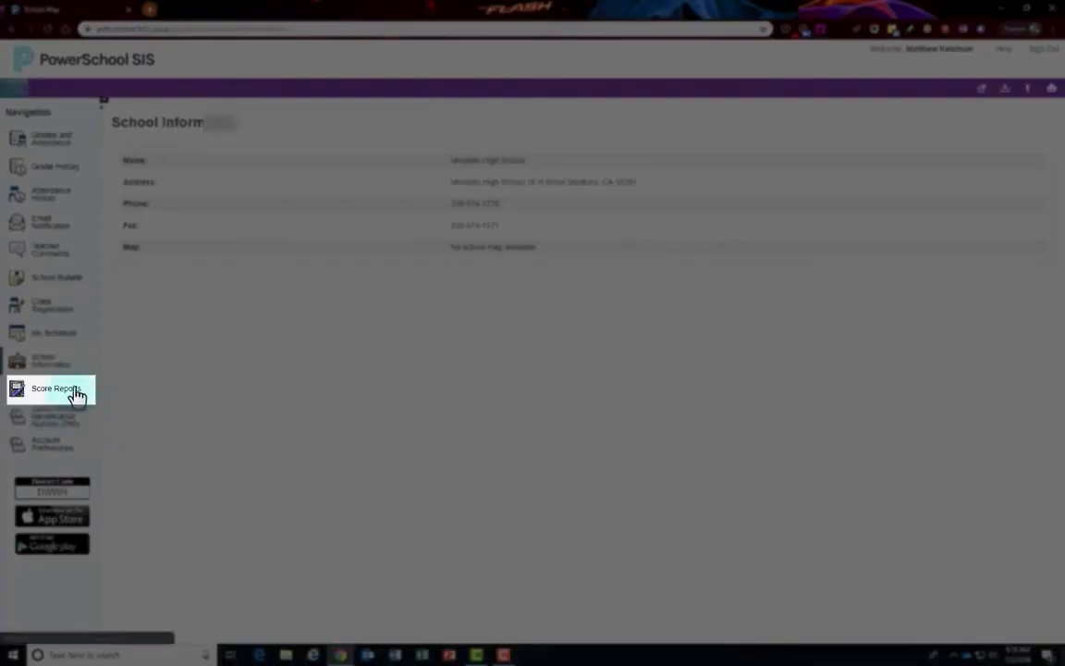
- Get the 2019 CAASPP (Math/ELA/Science) score report and open it as a PDF
click(56, 388)
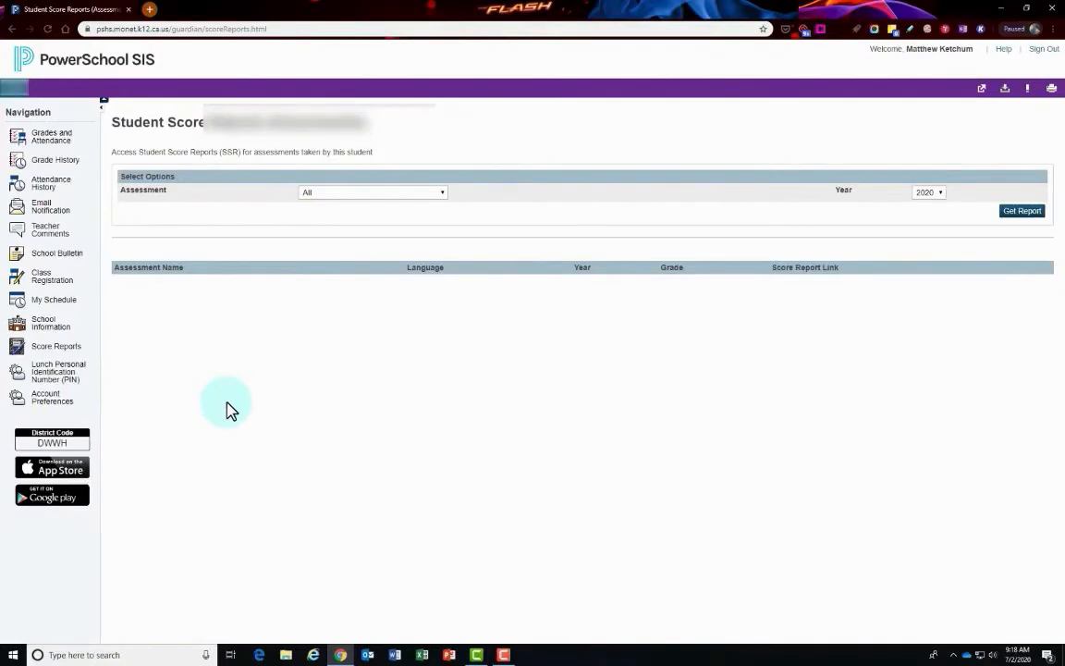
click(372, 193)
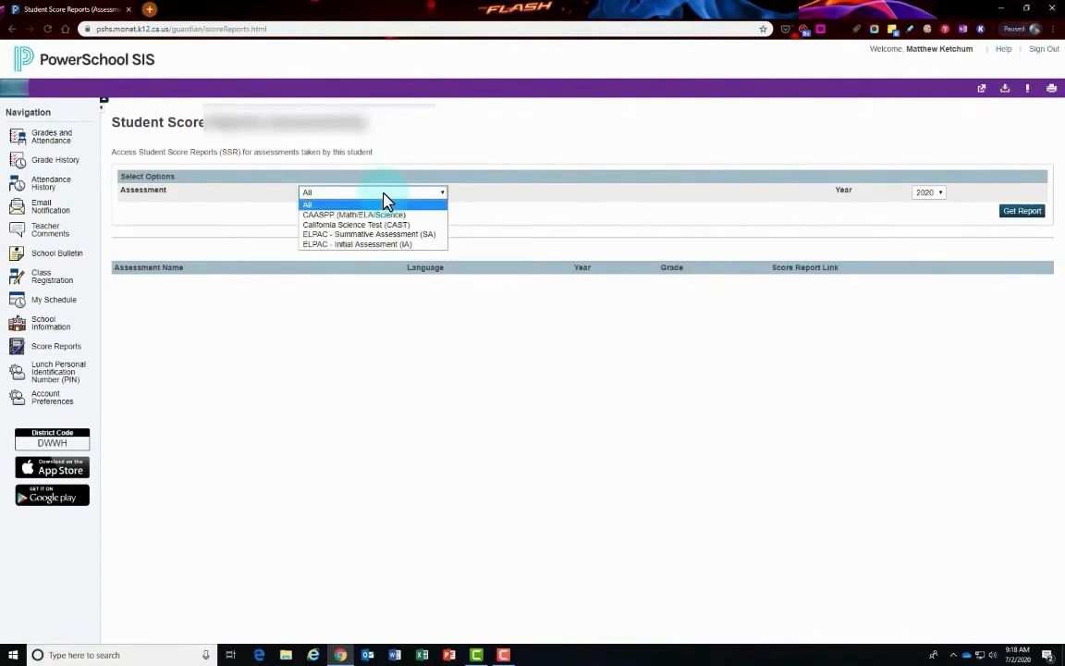
click(355, 215)
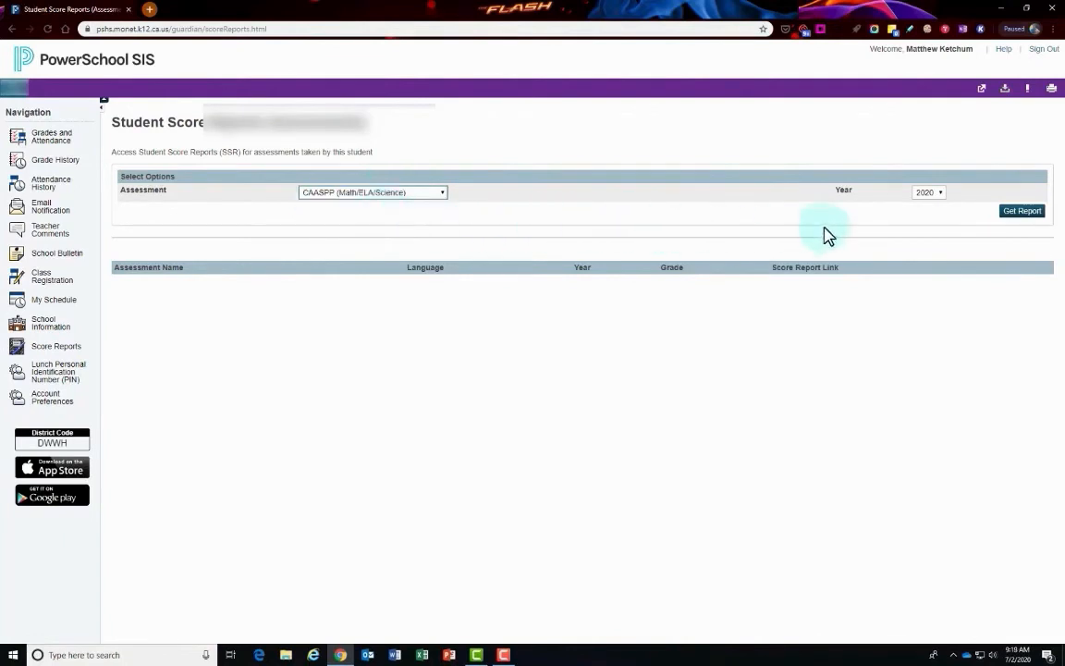
click(928, 192)
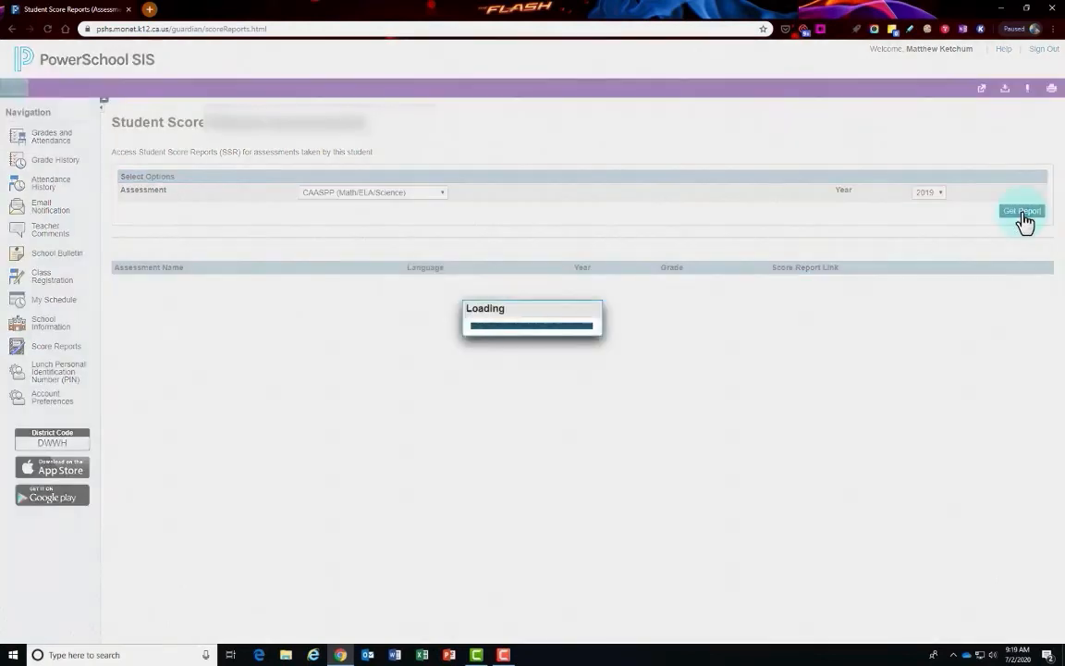
click(1022, 210)
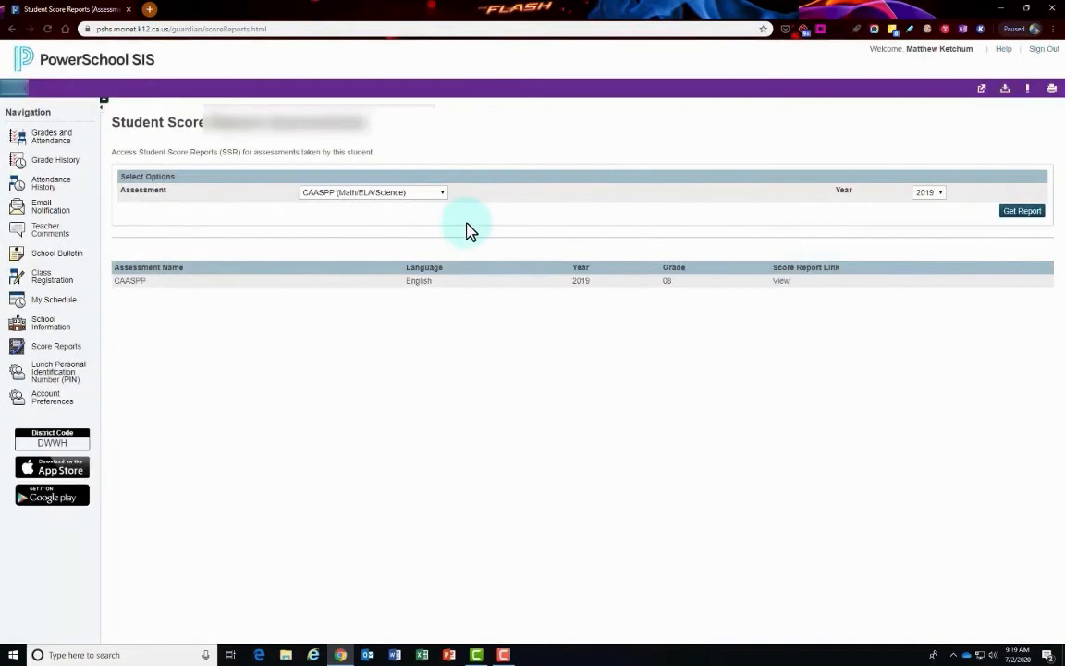
mouse_move(724, 333)
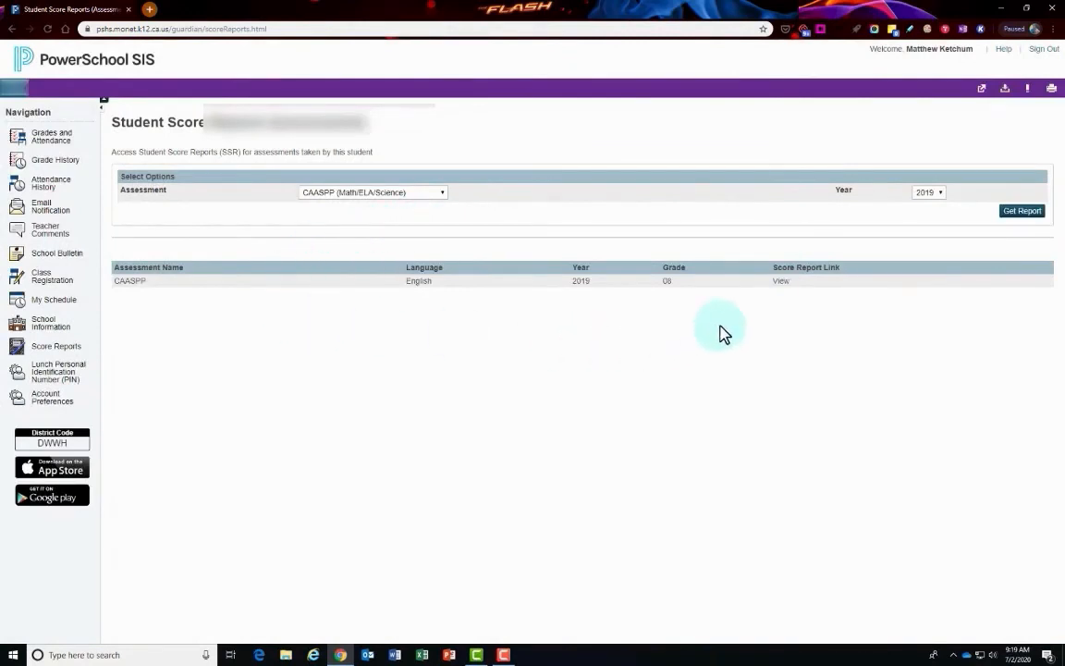
click(781, 281)
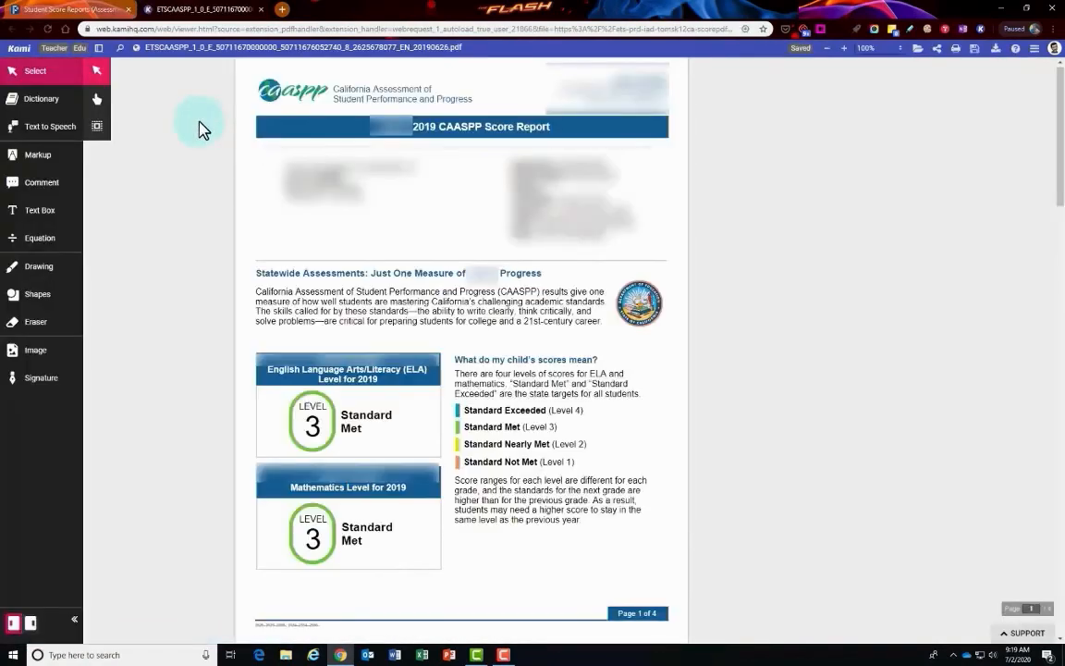
mouse_move(243, 63)
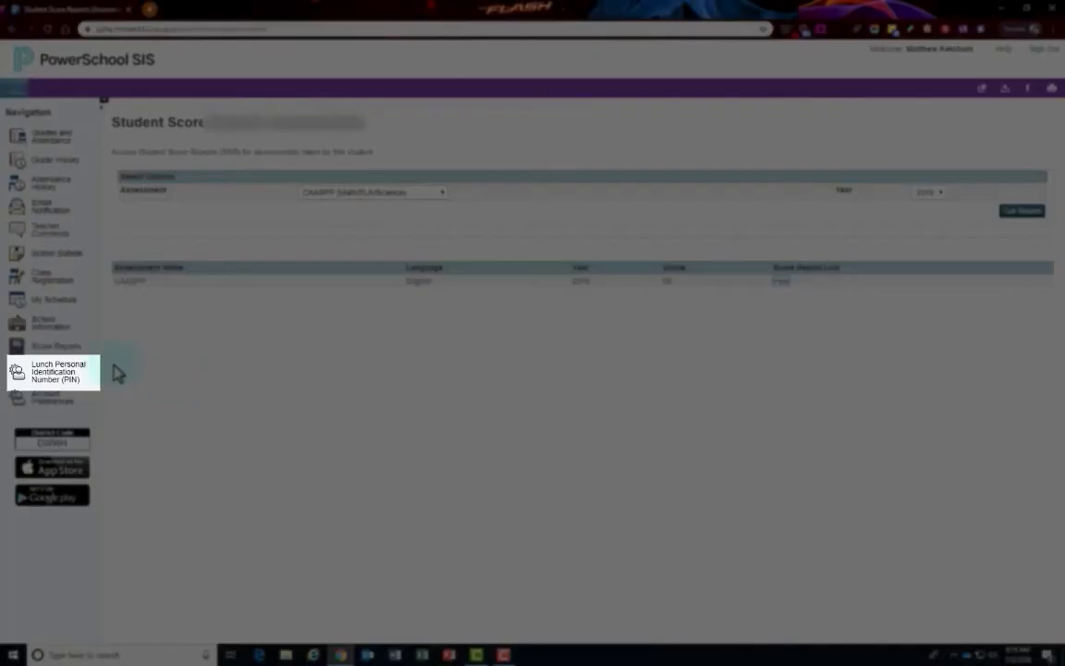
- View the student's lunch PIN, then move on to Account Preferences
click(53, 370)
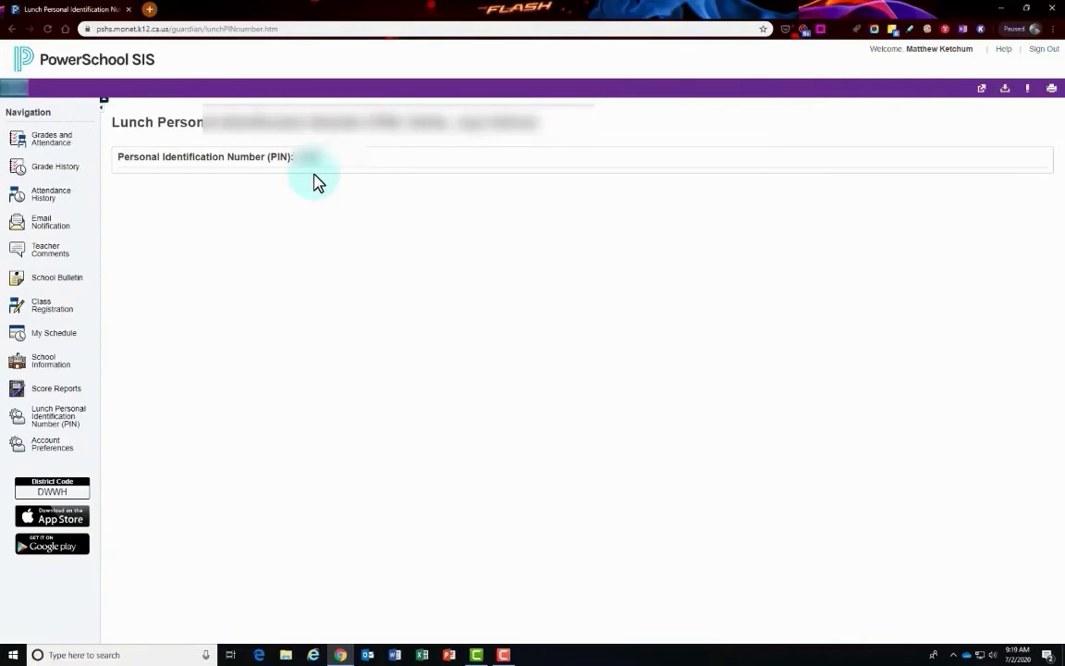
mouse_move(239, 374)
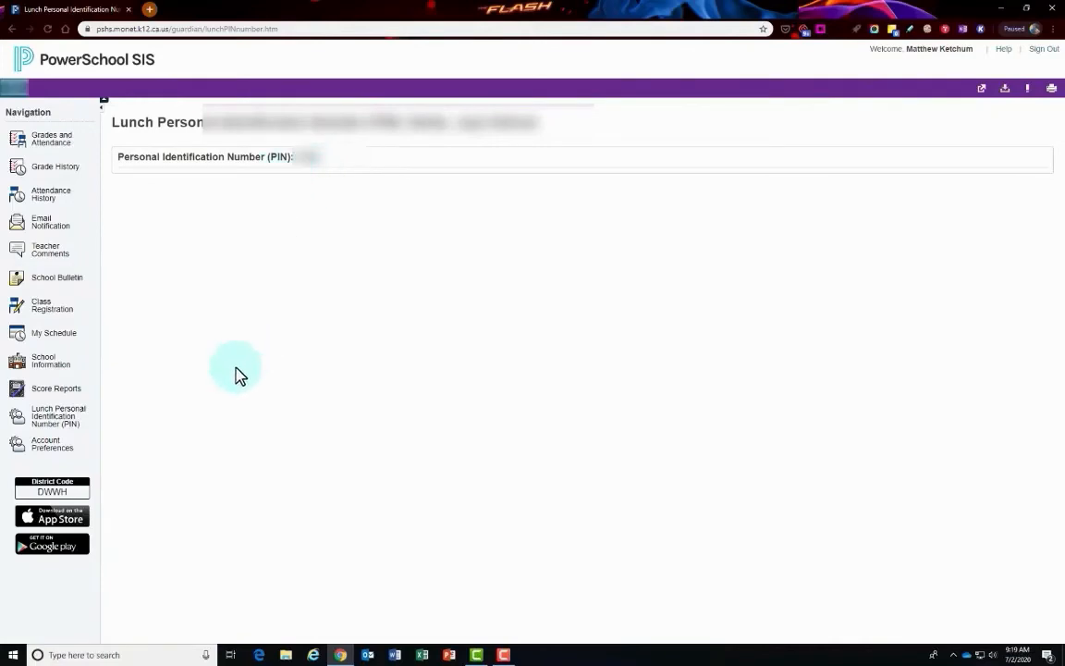
click(53, 444)
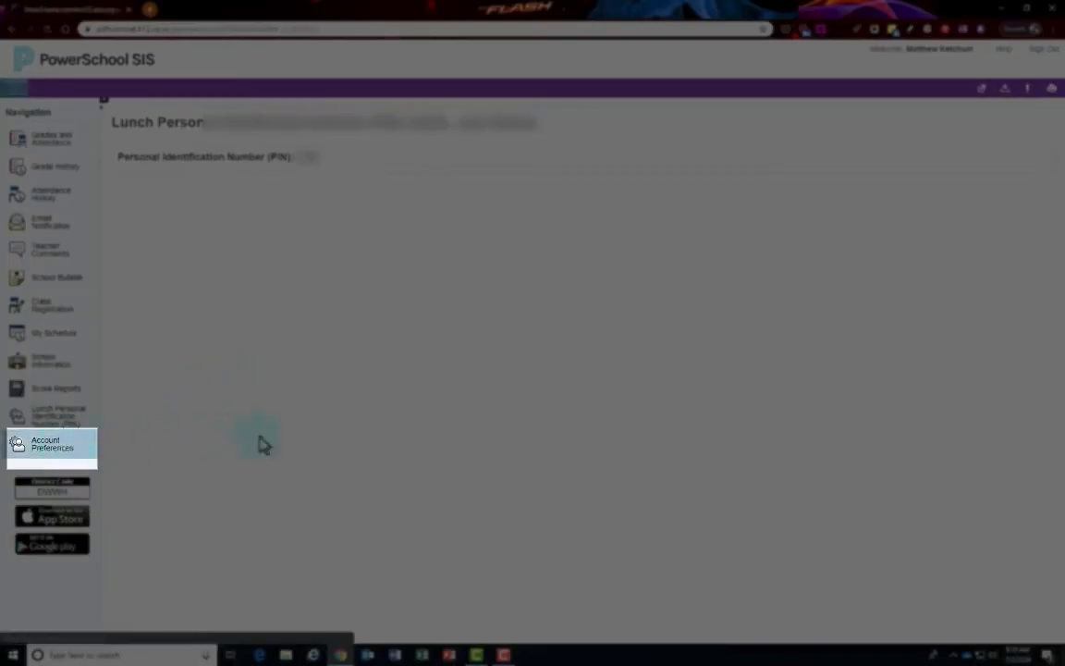
- Try Spanish as the portal language, cancel it, and return to Grades and Attendance
click(52, 443)
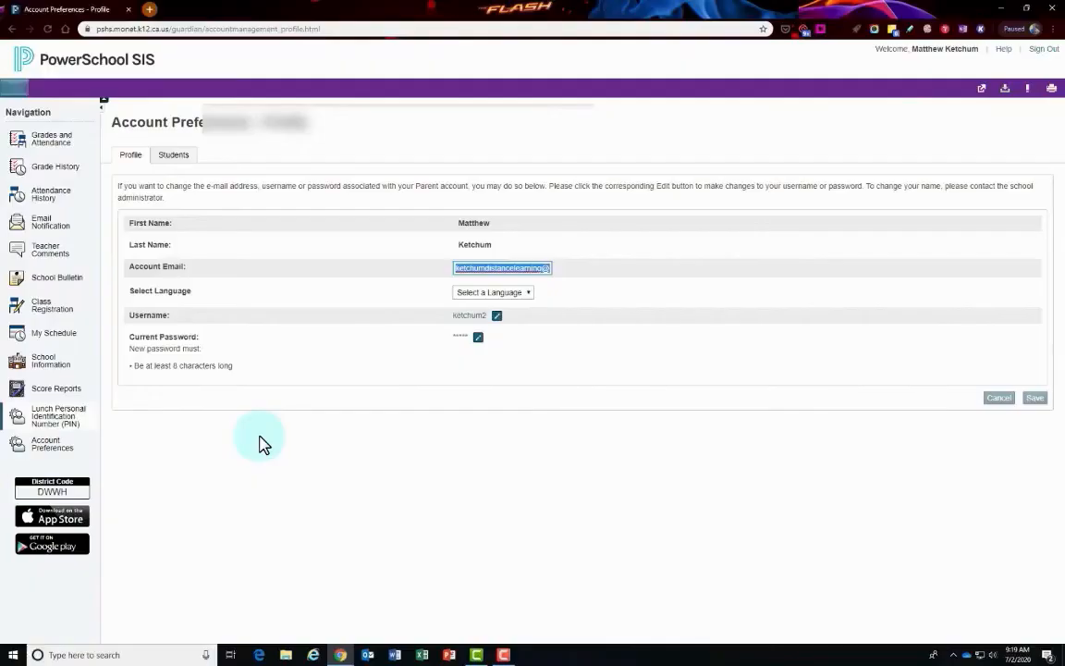
mouse_move(578, 442)
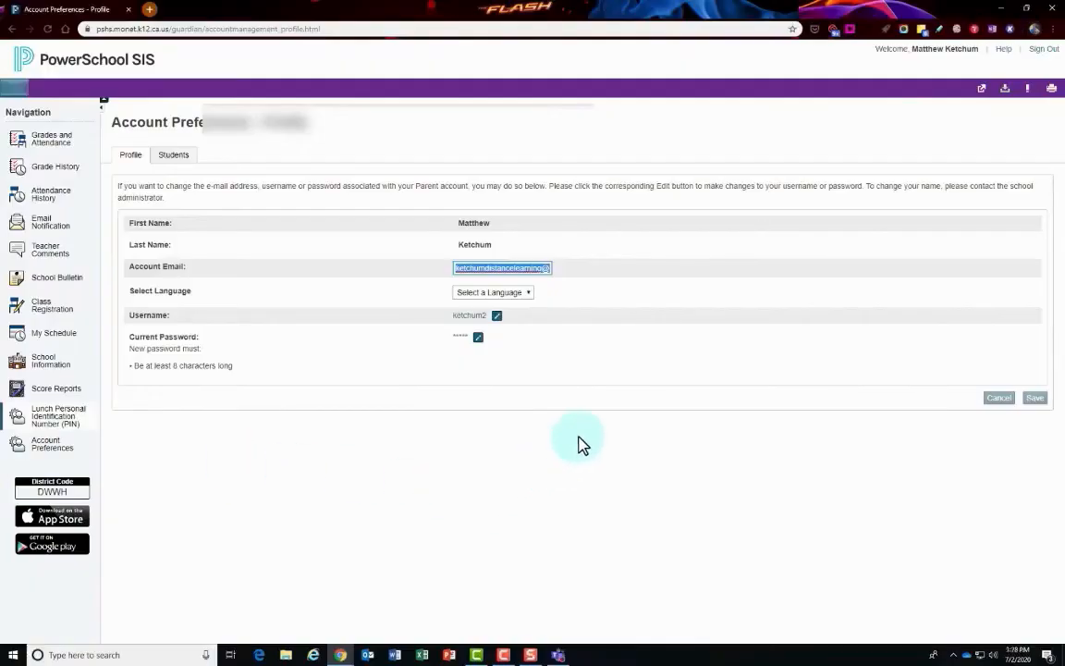
click(492, 292)
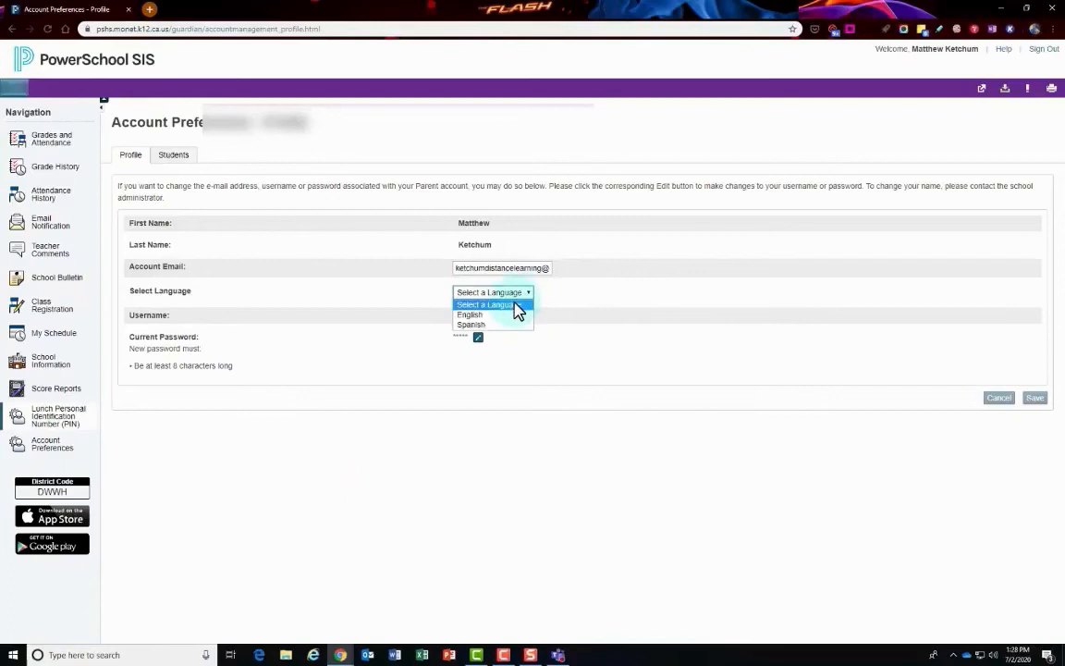
click(471, 325)
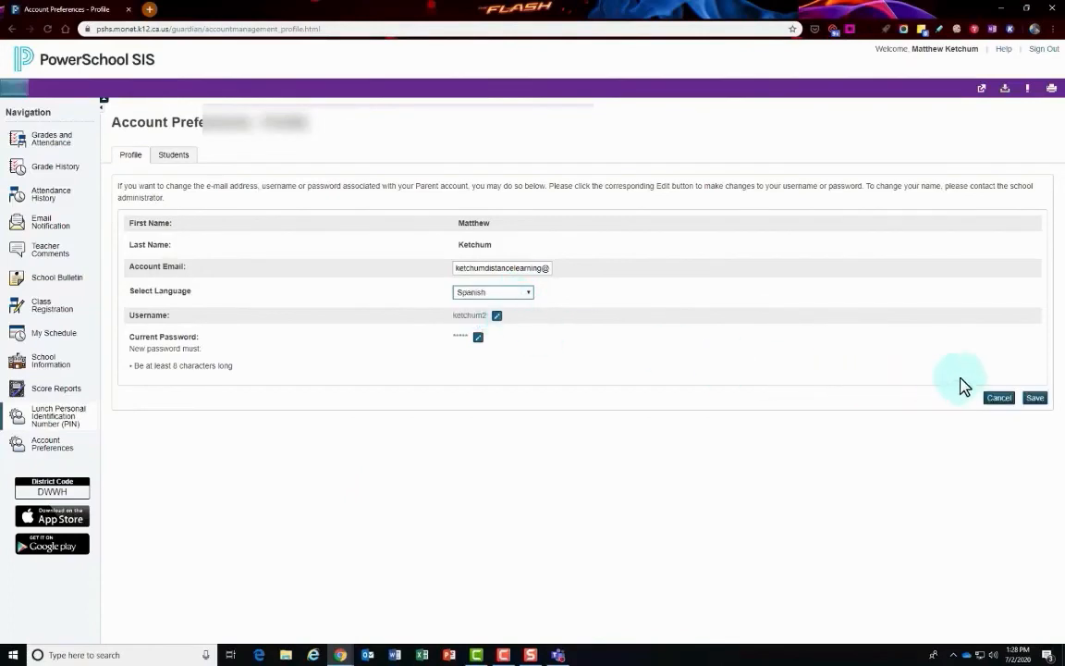
click(1034, 397)
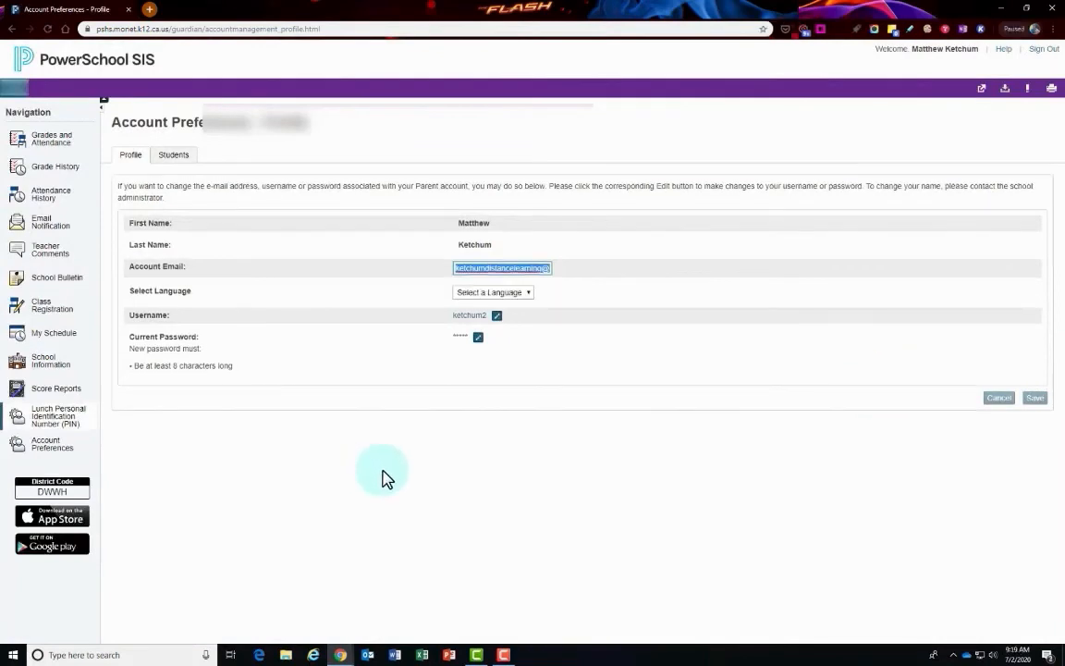
mouse_move(951, 220)
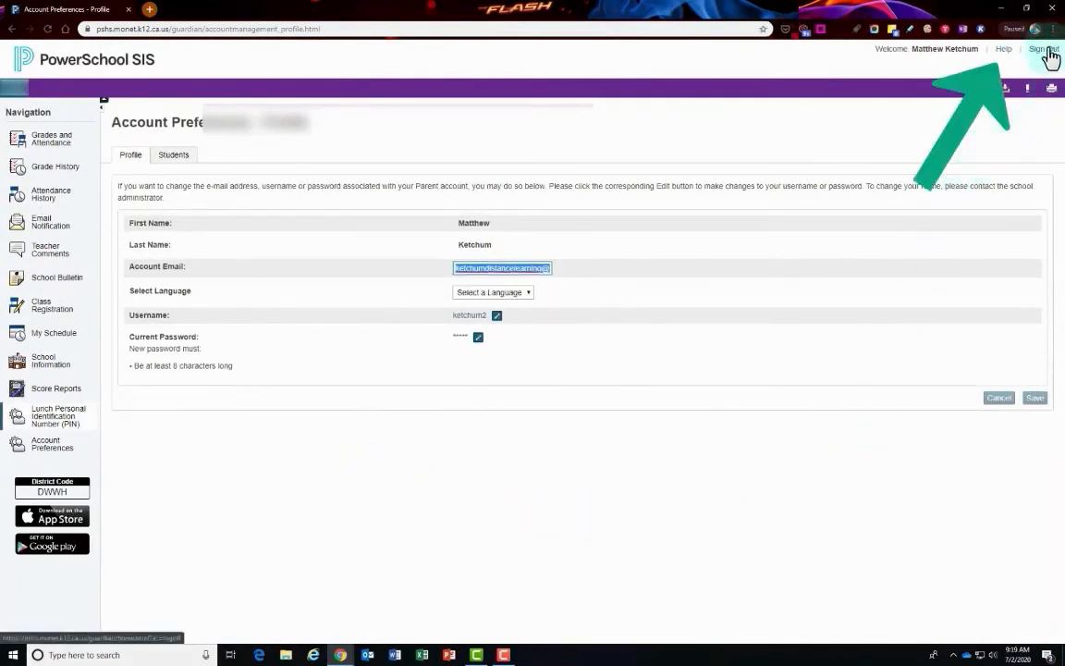
mouse_move(1003, 49)
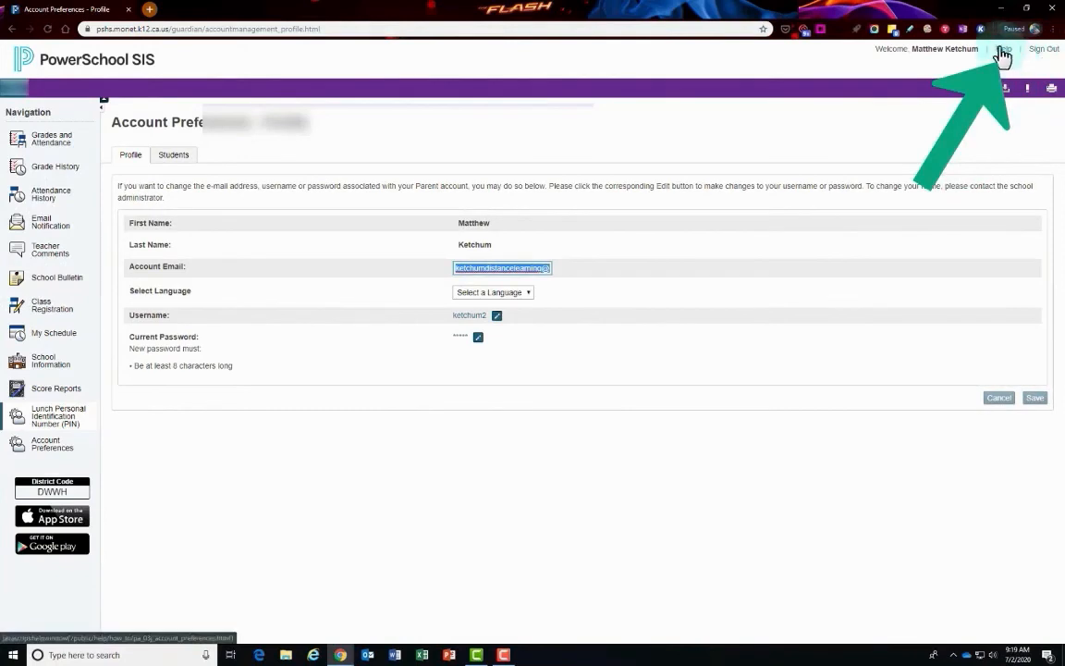
click(1004, 48)
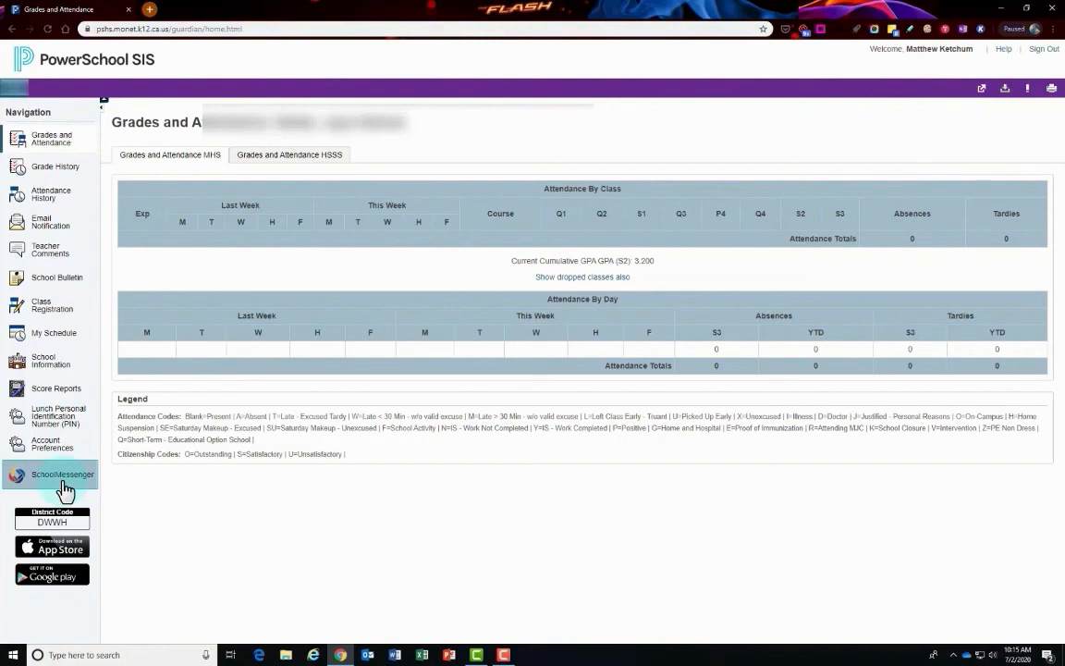
- Open the SchoolMessenger Messages inbox, then switch back to the PowerSchool page
click(62, 479)
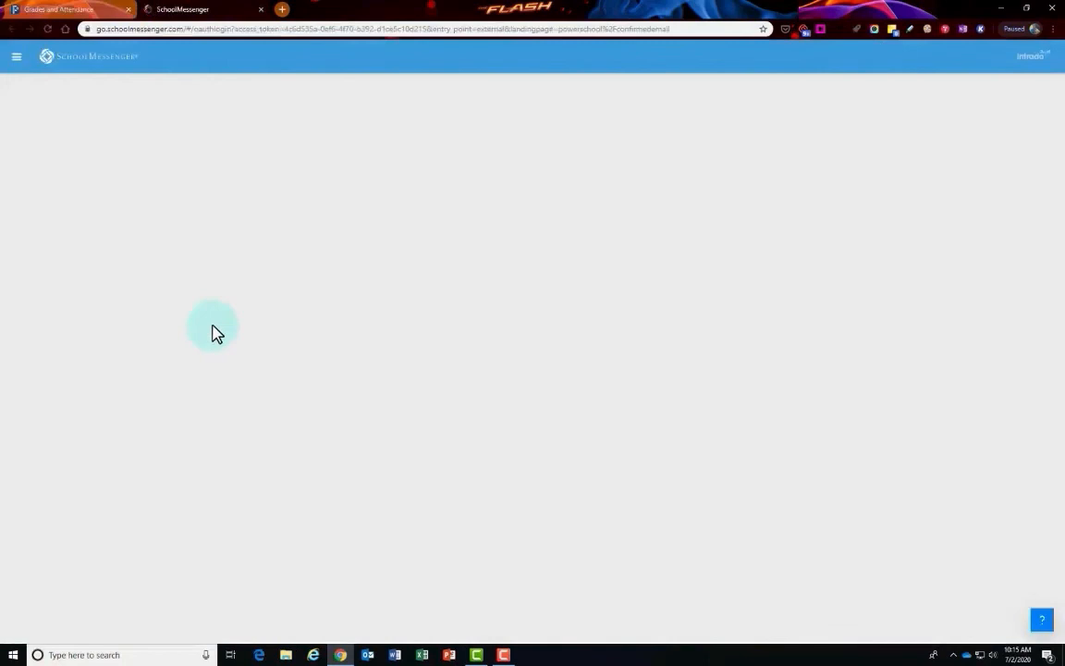
mouse_move(237, 322)
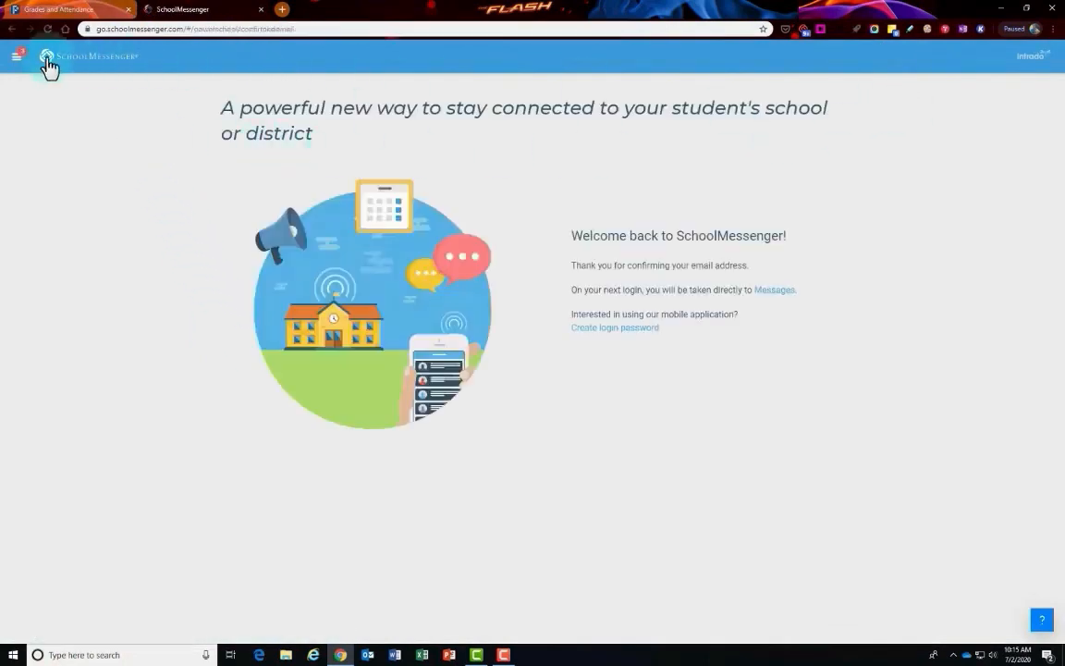
click(18, 56)
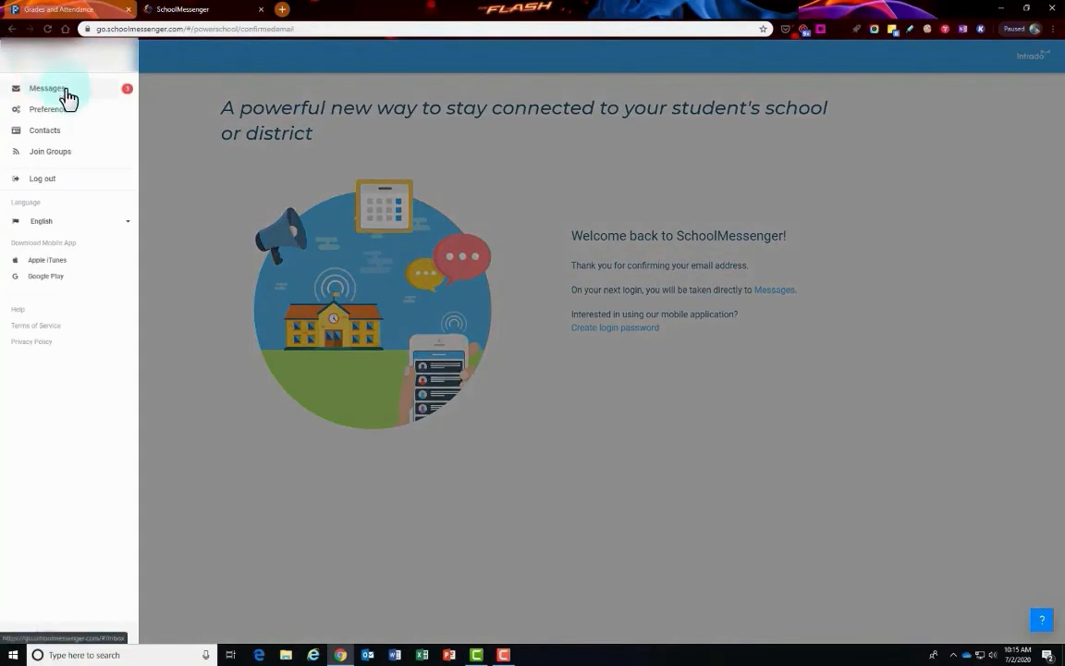
click(46, 88)
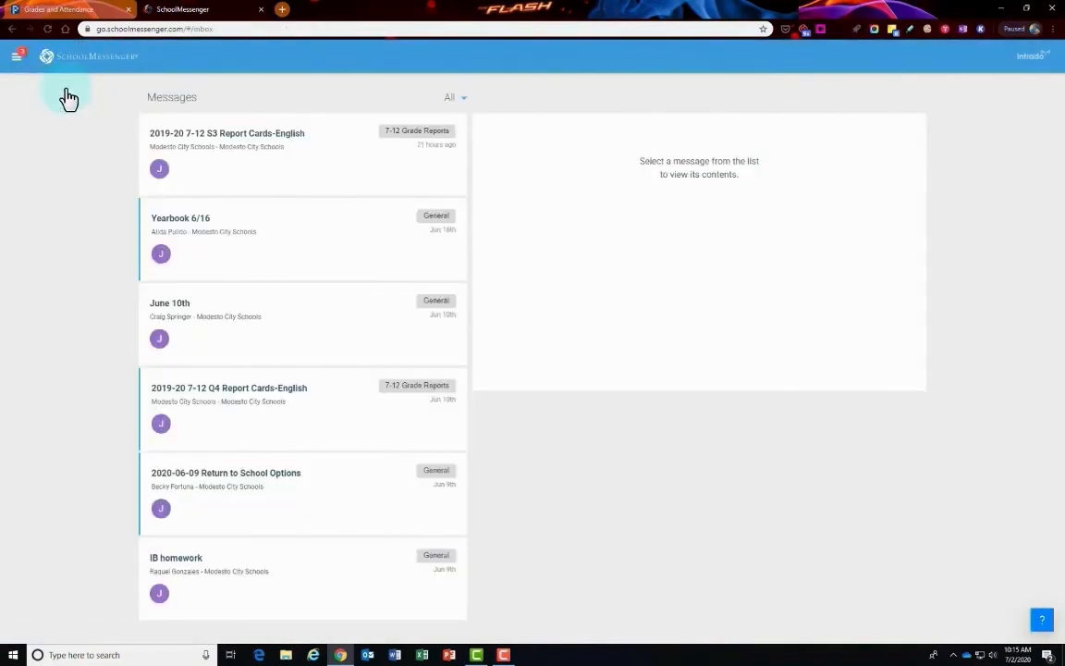
click(65, 10)
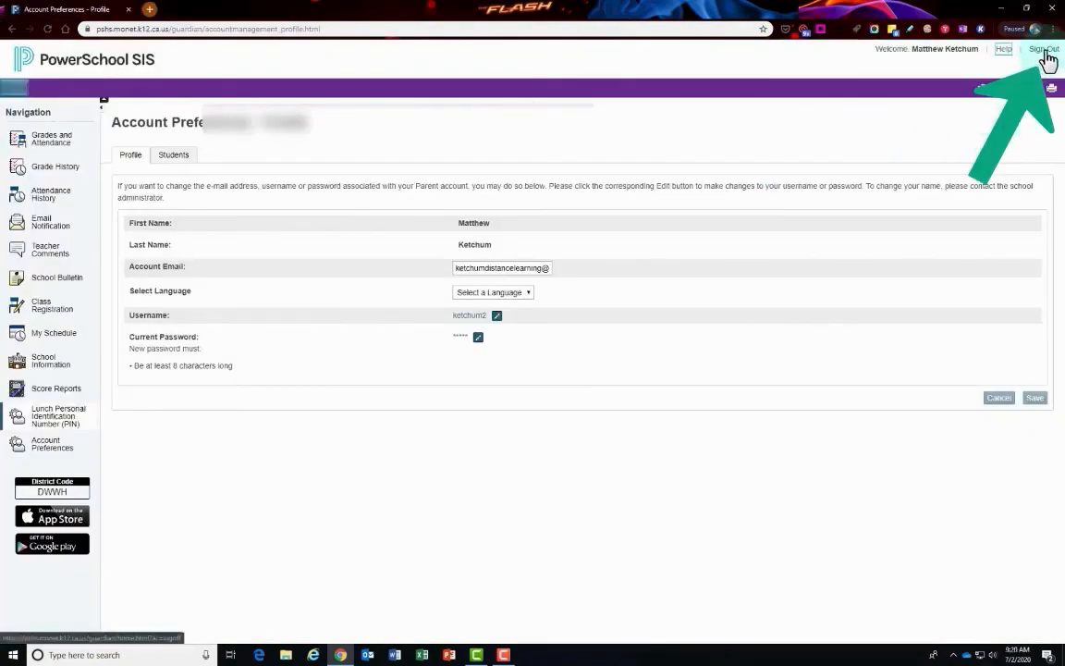
- Use Sign Out at the top right to leave the parent portal
click(1044, 49)
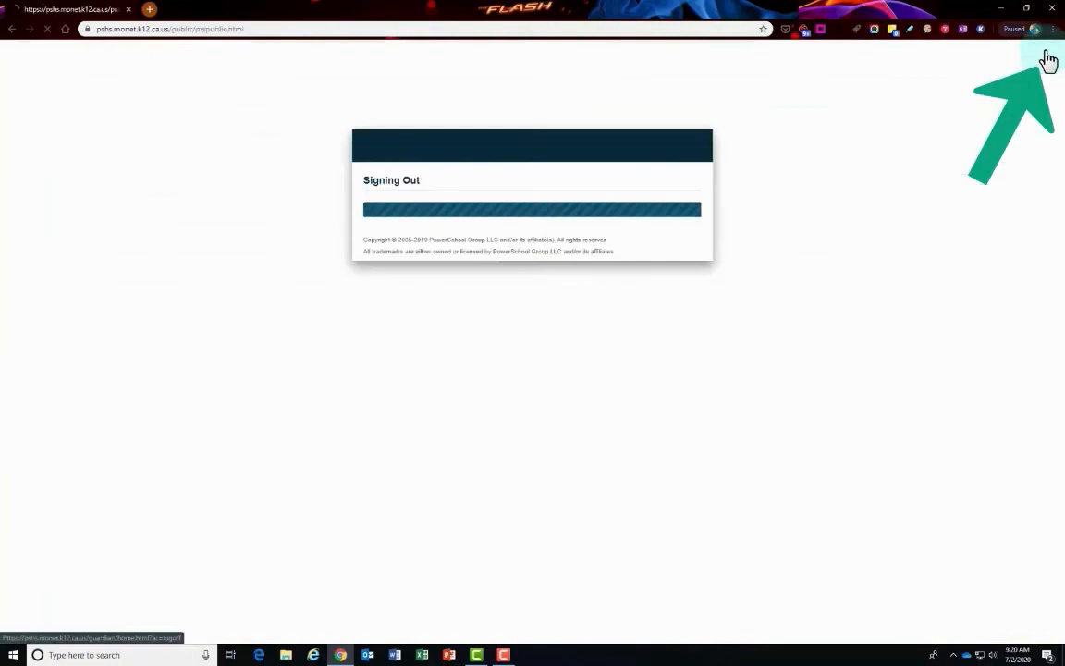